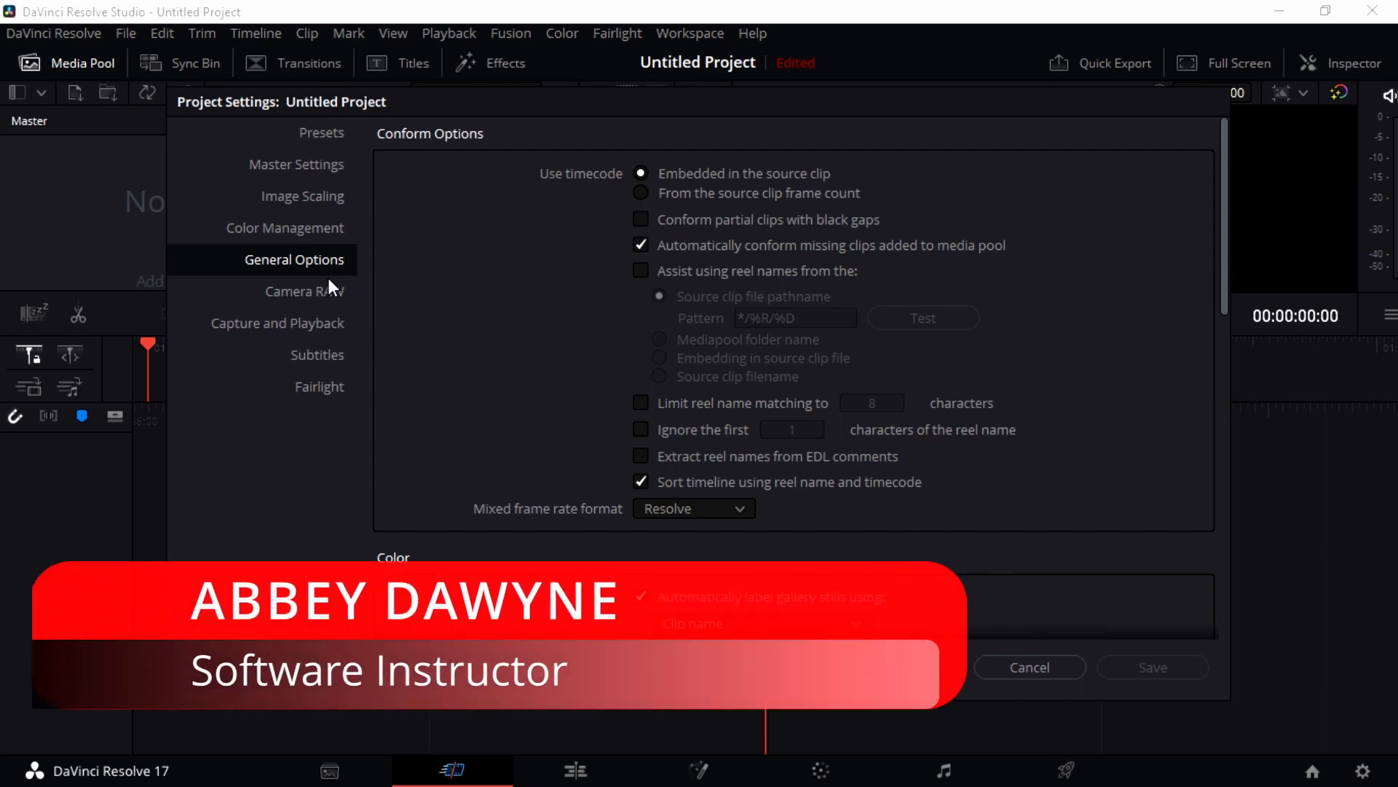
{"action": "mouse_move", "coordinate": [299, 310]}
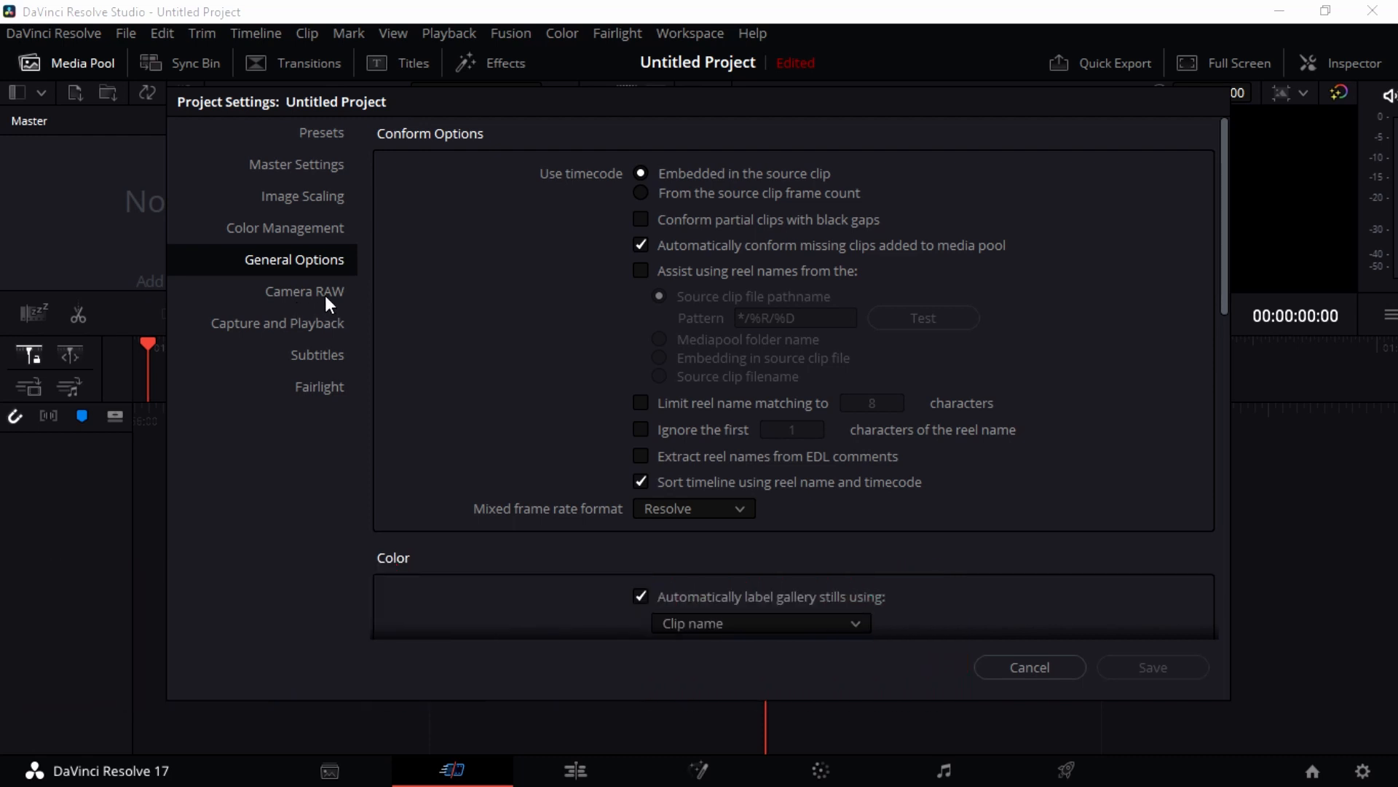
Step: Open the Camera RAW page and review its ARRI Alexa profile, decode quality and metadata fields
{"action": "left_click", "coordinate": [304, 290]}
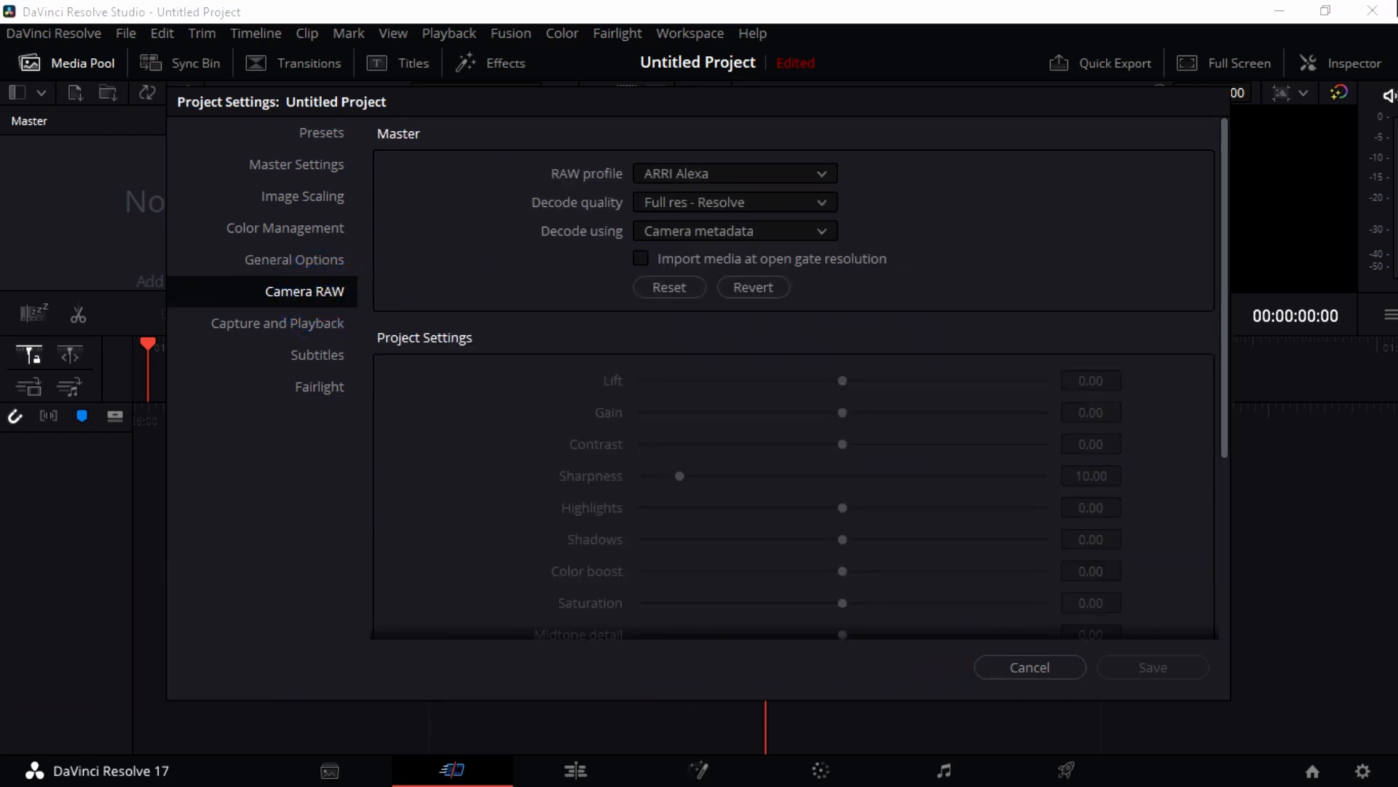
{"action": "scroll", "scroll_direction": "down", "scroll_amount": 3}
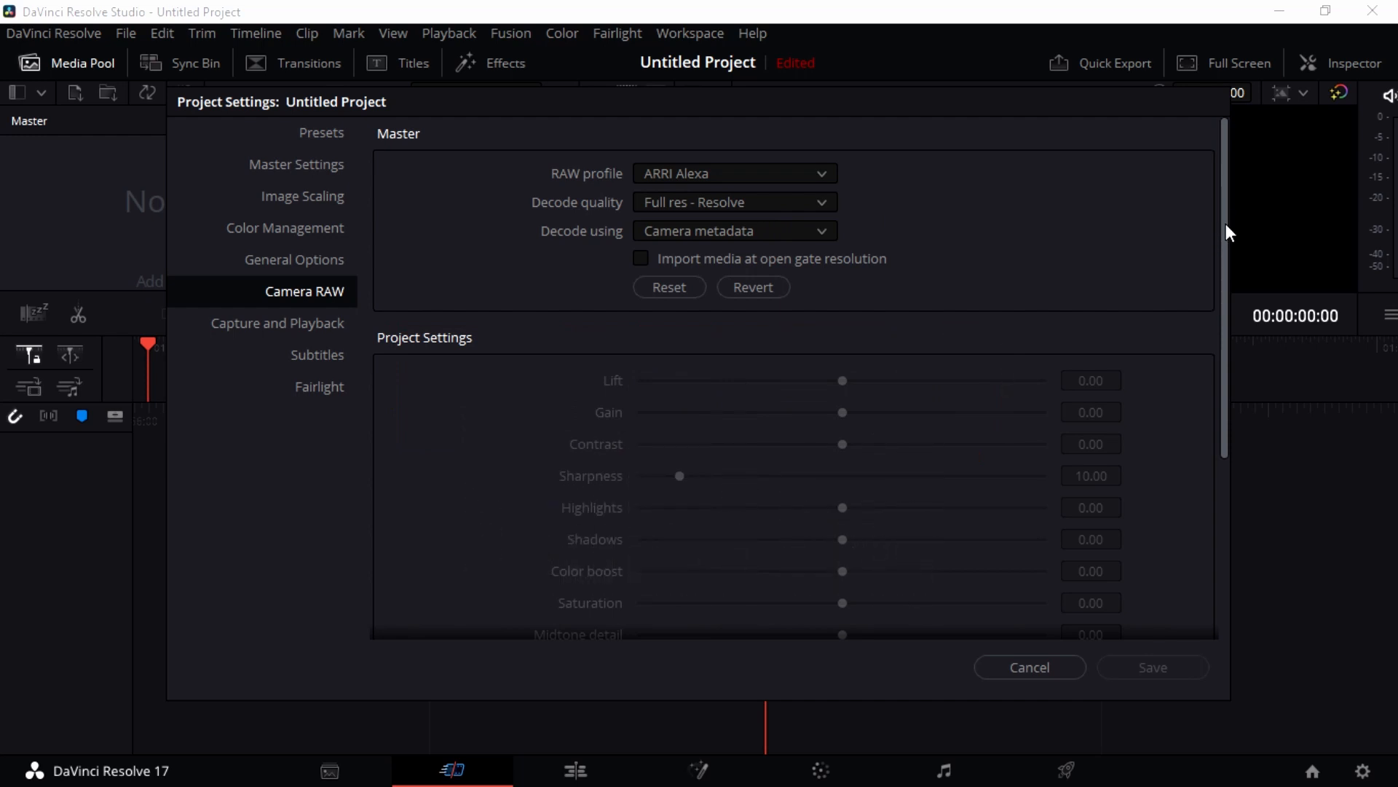
{"action": "scroll", "scroll_direction": "down", "scroll_amount": 3}
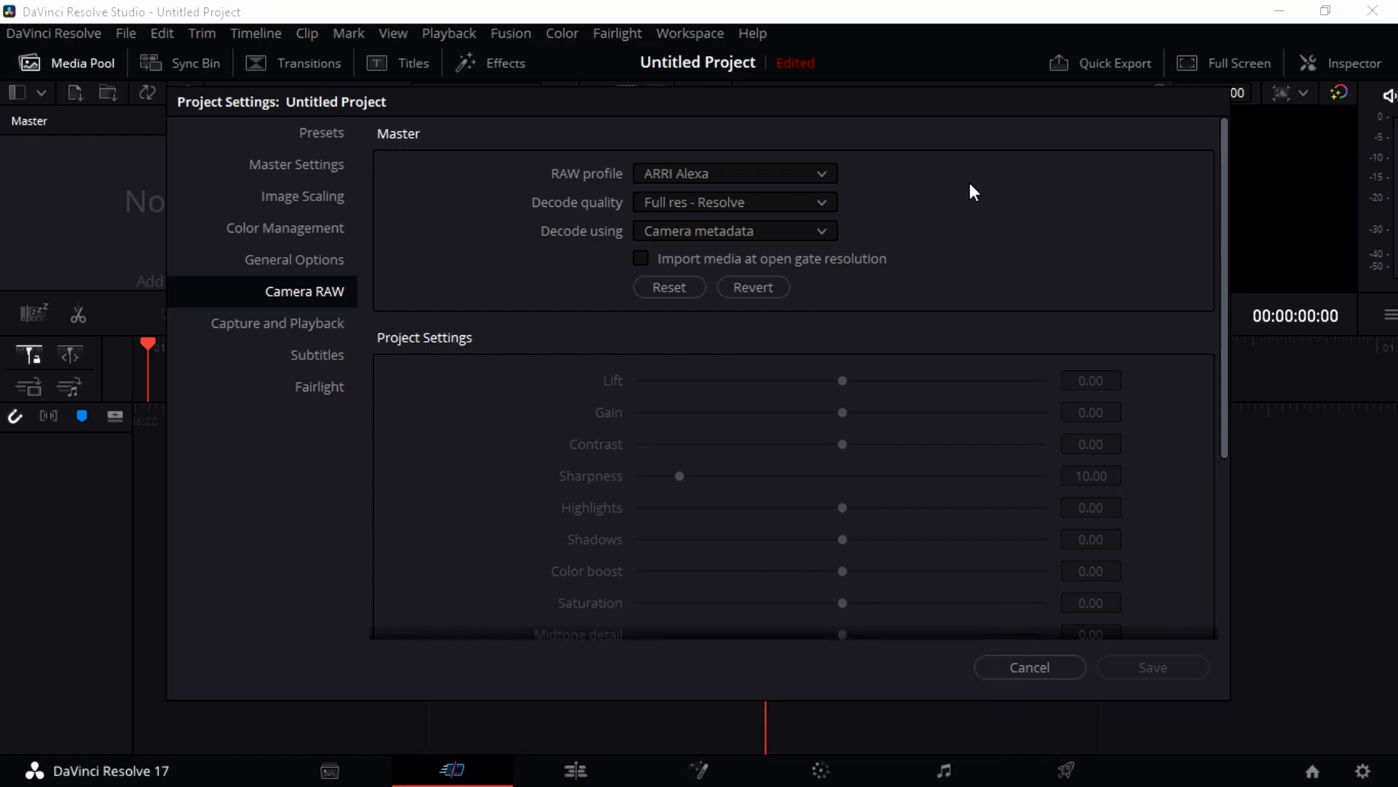
{"action": "mouse_move", "coordinate": [766, 195]}
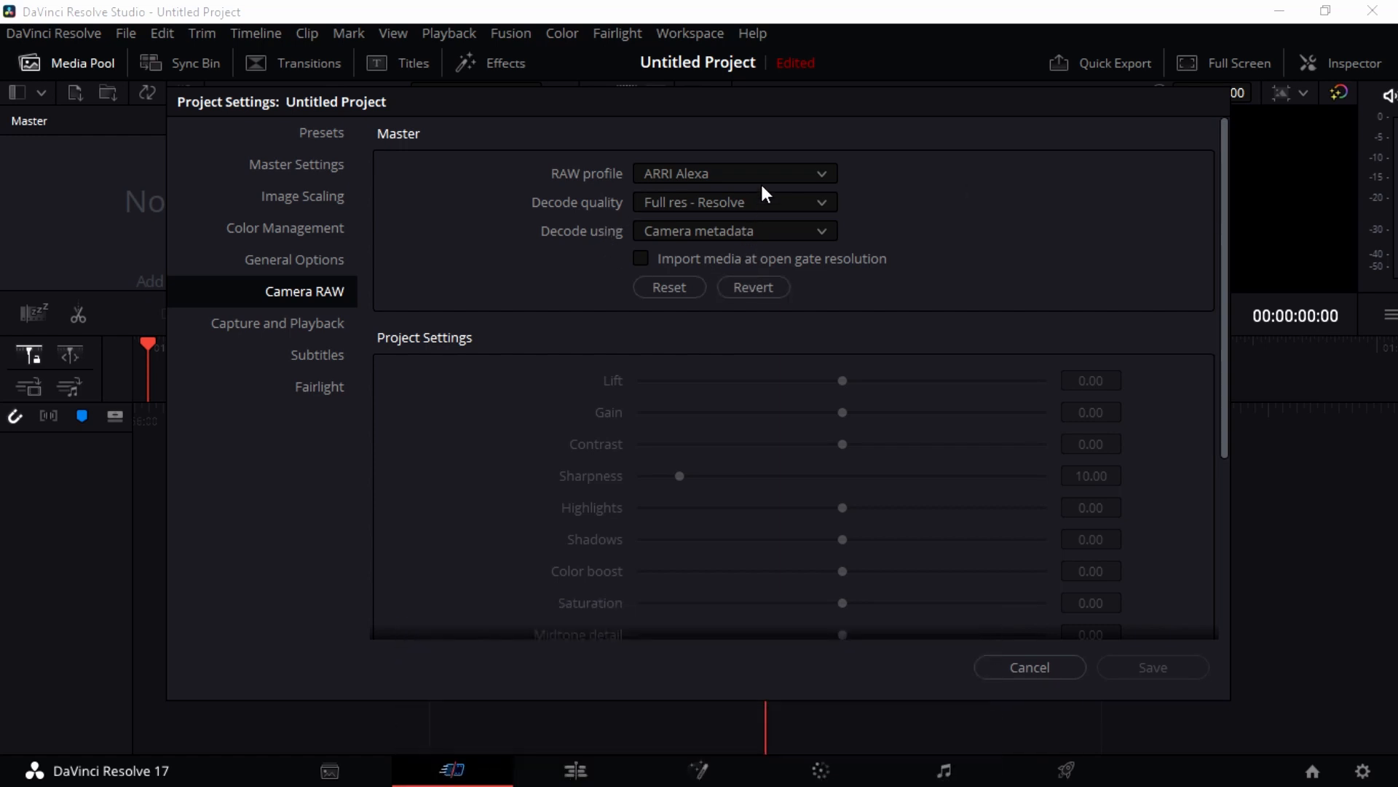
{"action": "mouse_move", "coordinate": [769, 188]}
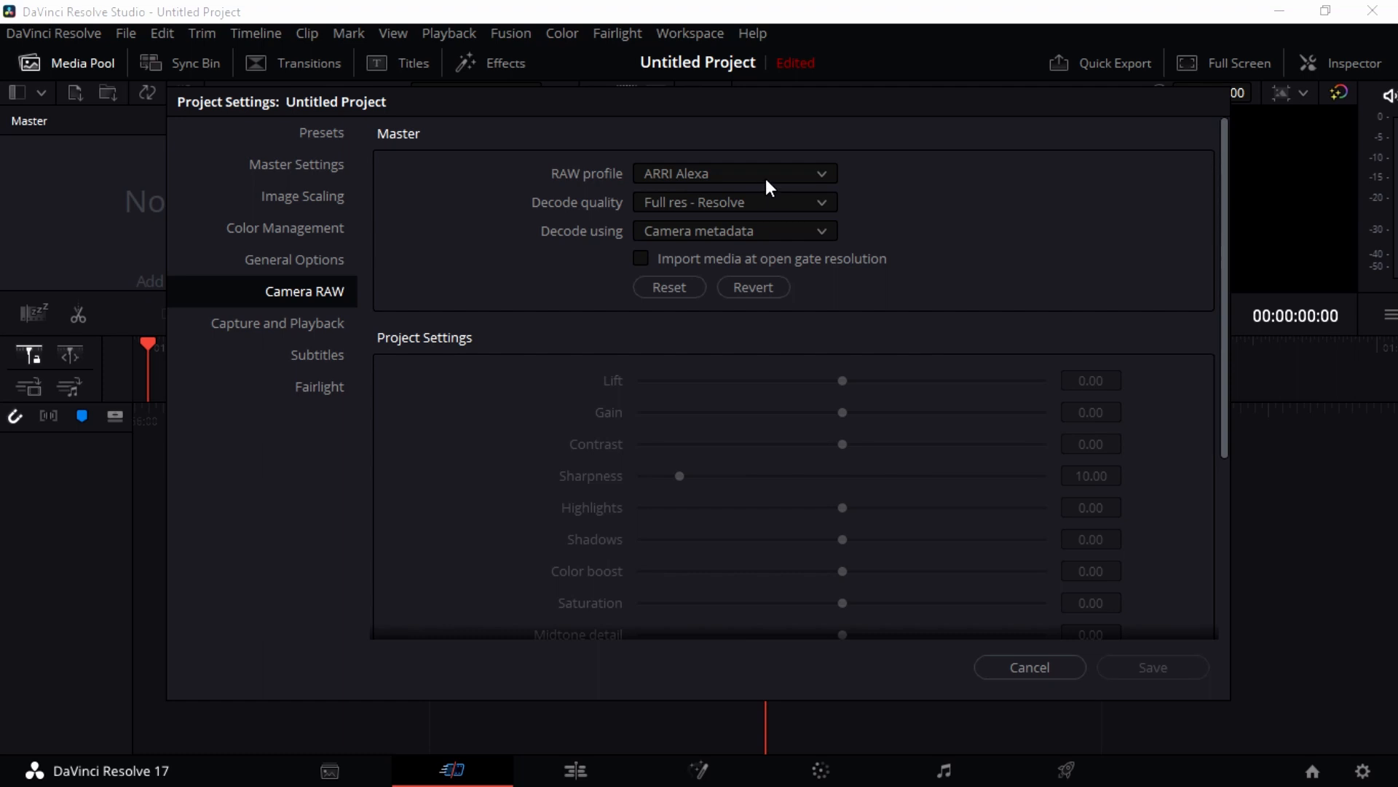
{"action": "left_click", "coordinate": [732, 173]}
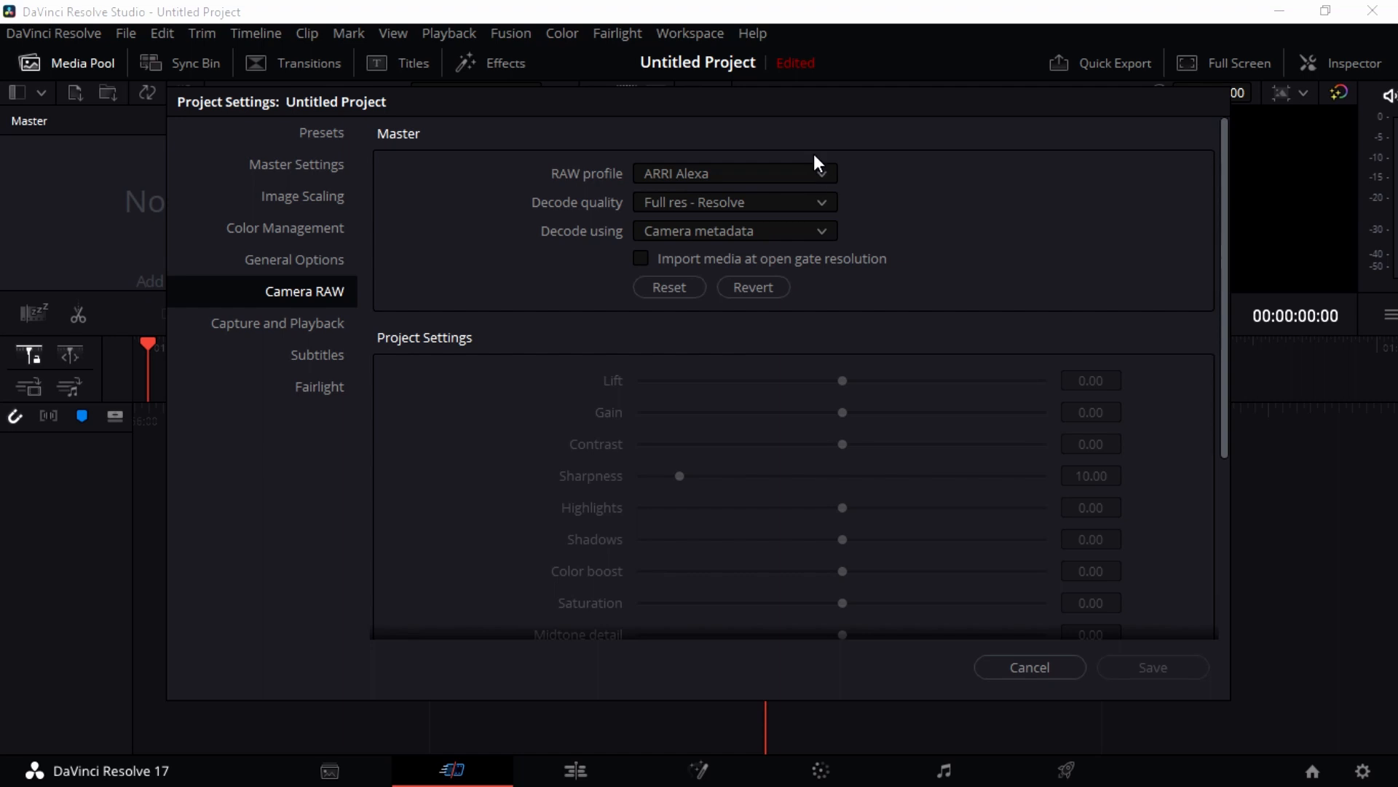
Step: Try the Blackmagic RAW and Canon RAW profiles, then settle back on ARRI Alexa
{"action": "left_click", "coordinate": [734, 173]}
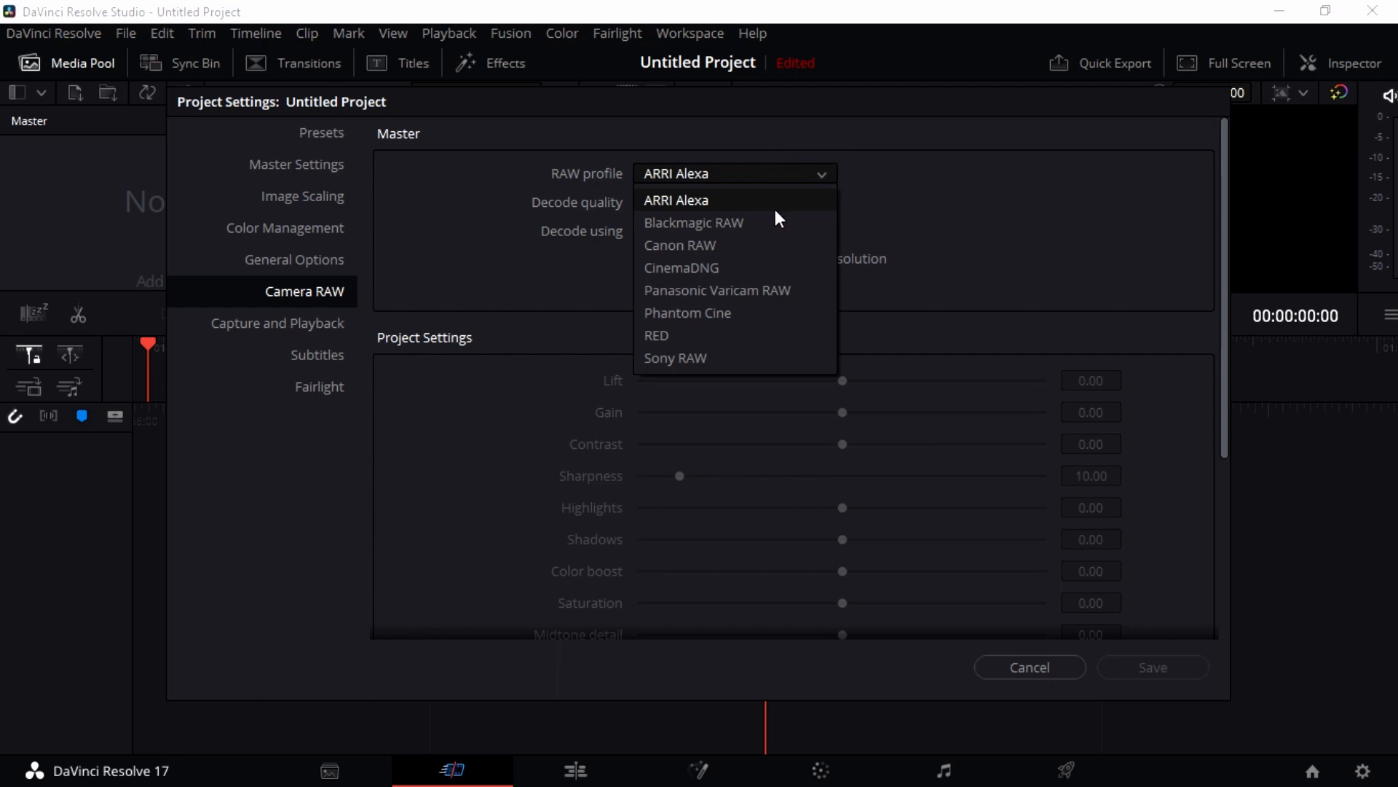
{"action": "left_click", "coordinate": [694, 223]}
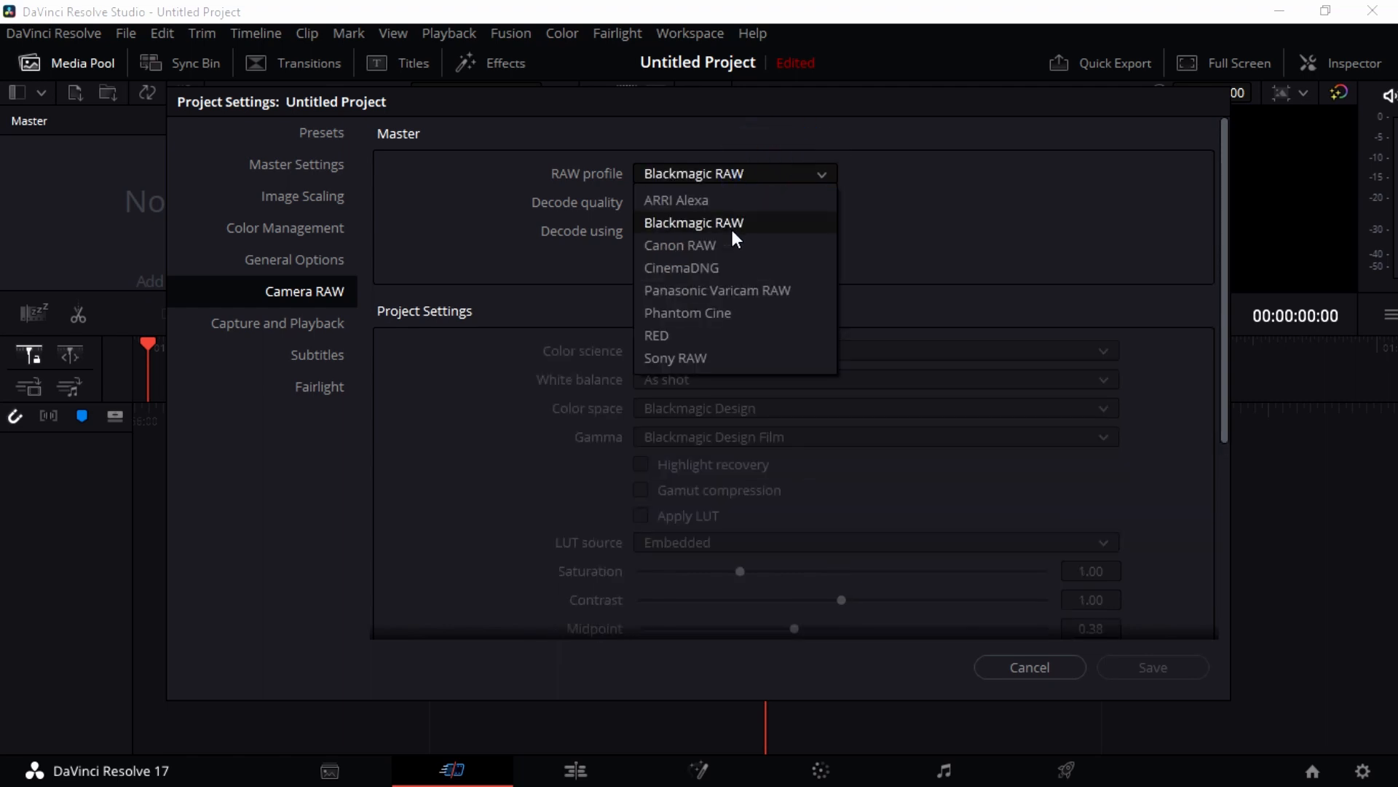
{"action": "left_click", "coordinate": [680, 245]}
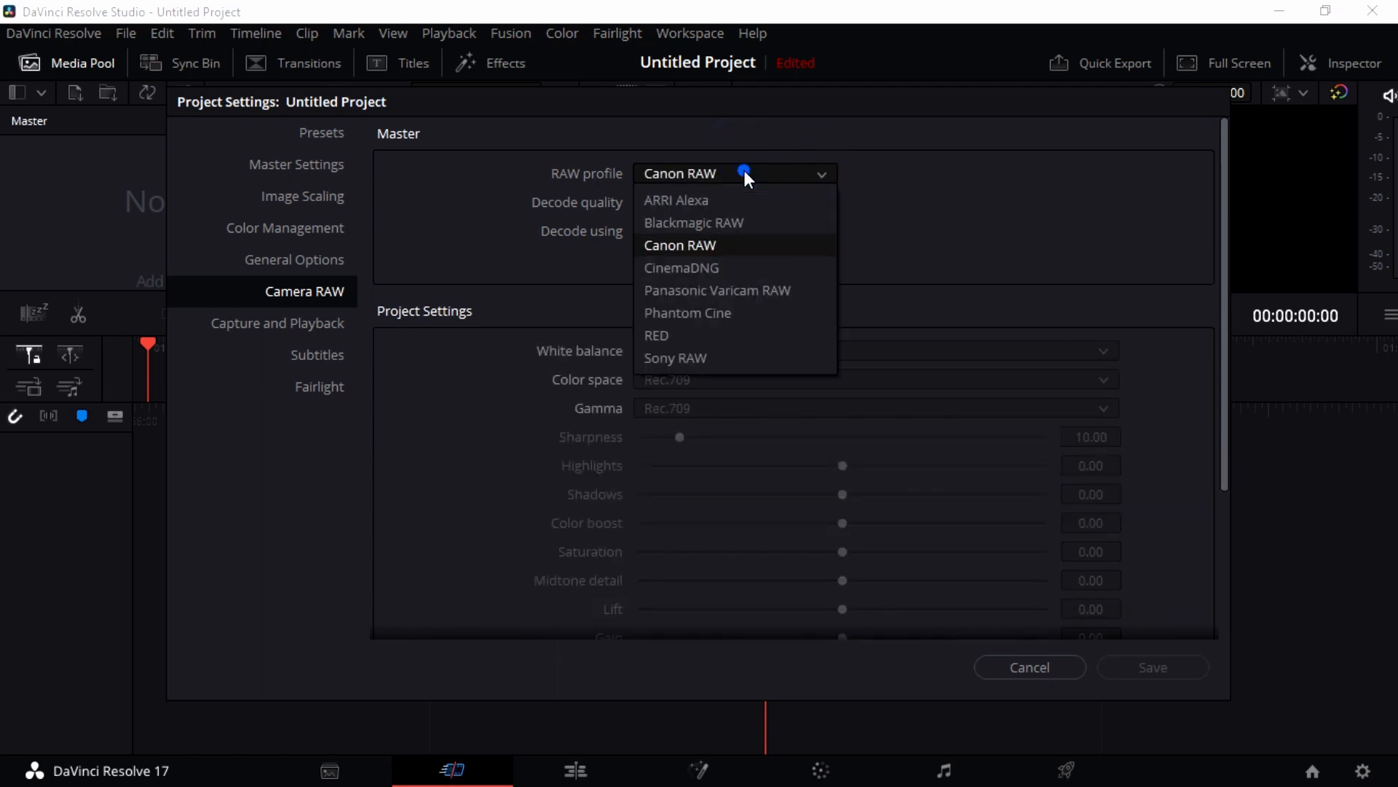
{"action": "mouse_move", "coordinate": [754, 222]}
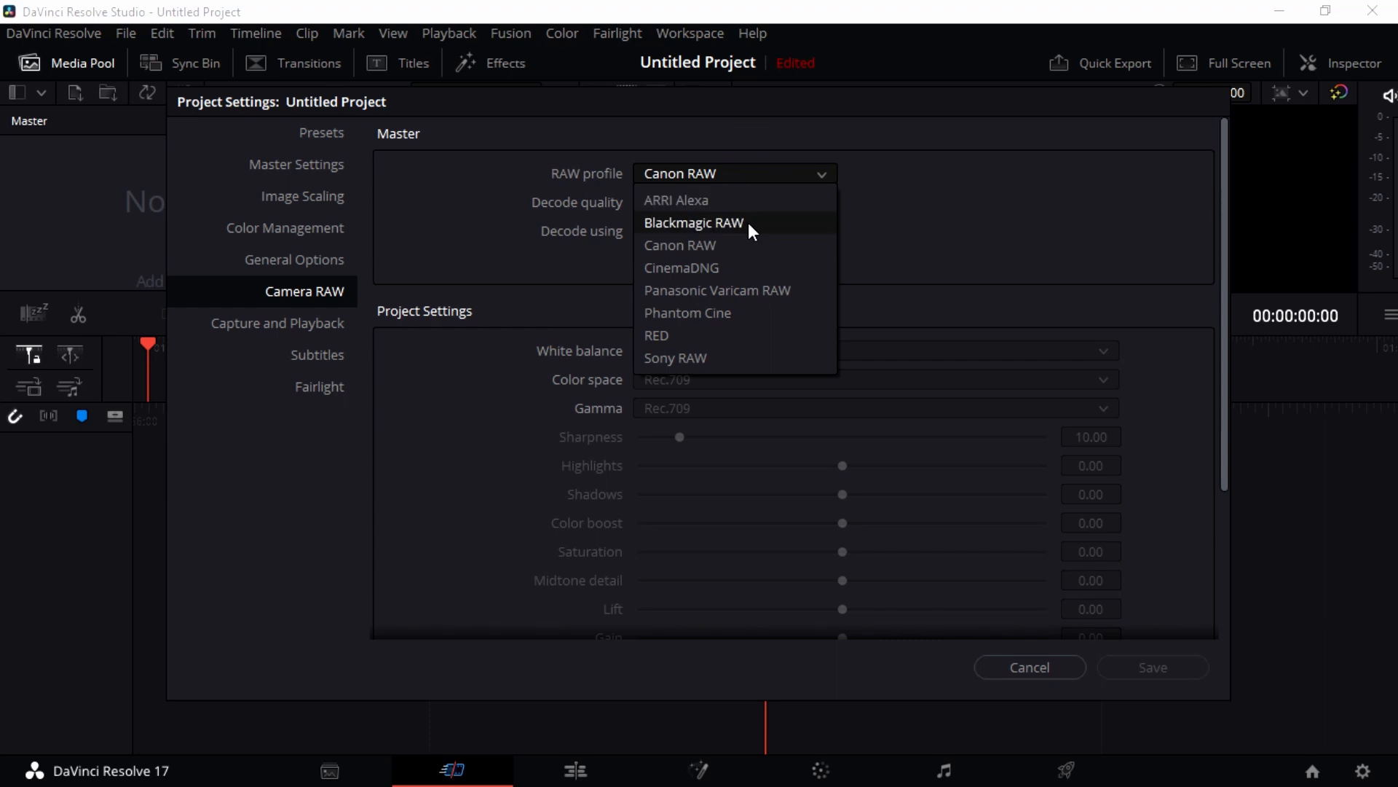
{"action": "mouse_move", "coordinate": [681, 267]}
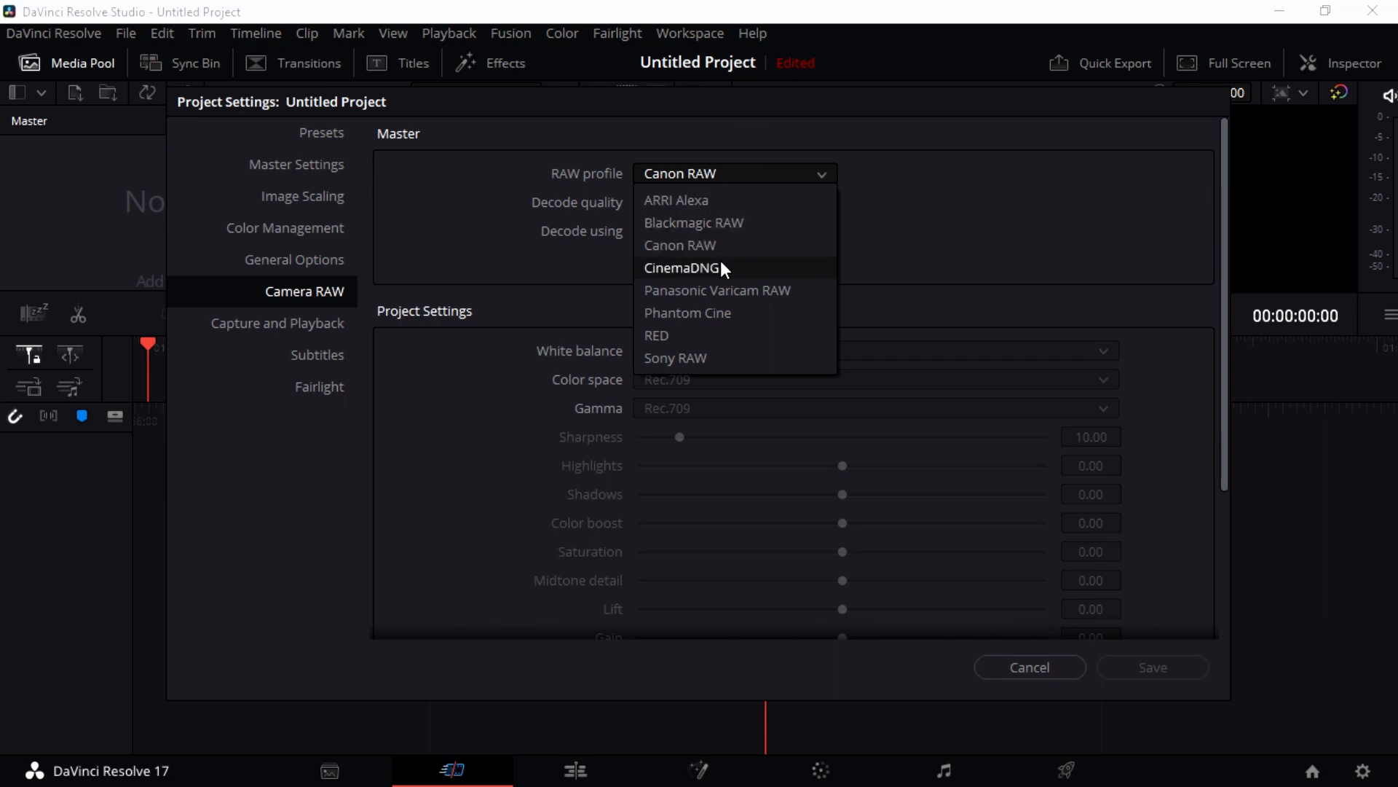
{"action": "mouse_move", "coordinate": [710, 317]}
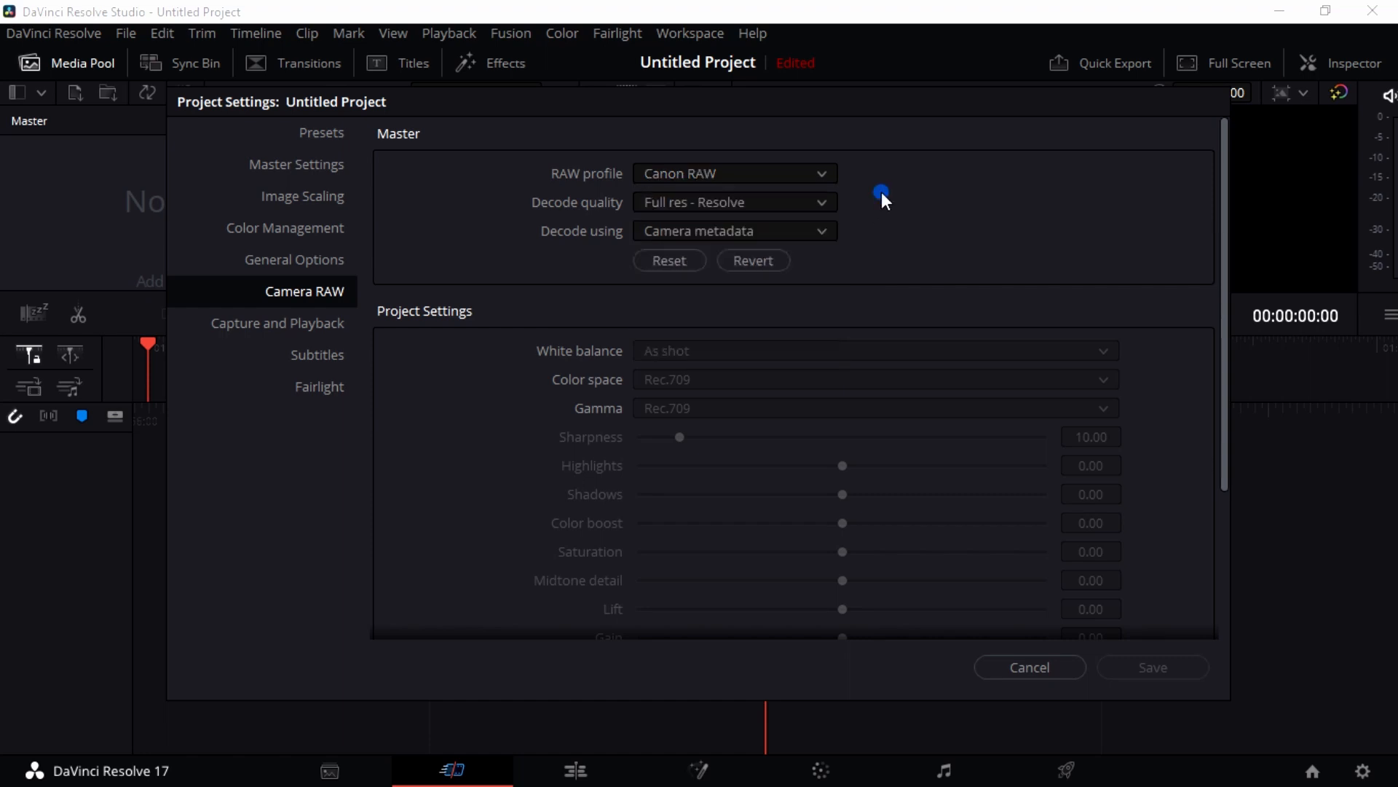
{"action": "left_click", "coordinate": [732, 173]}
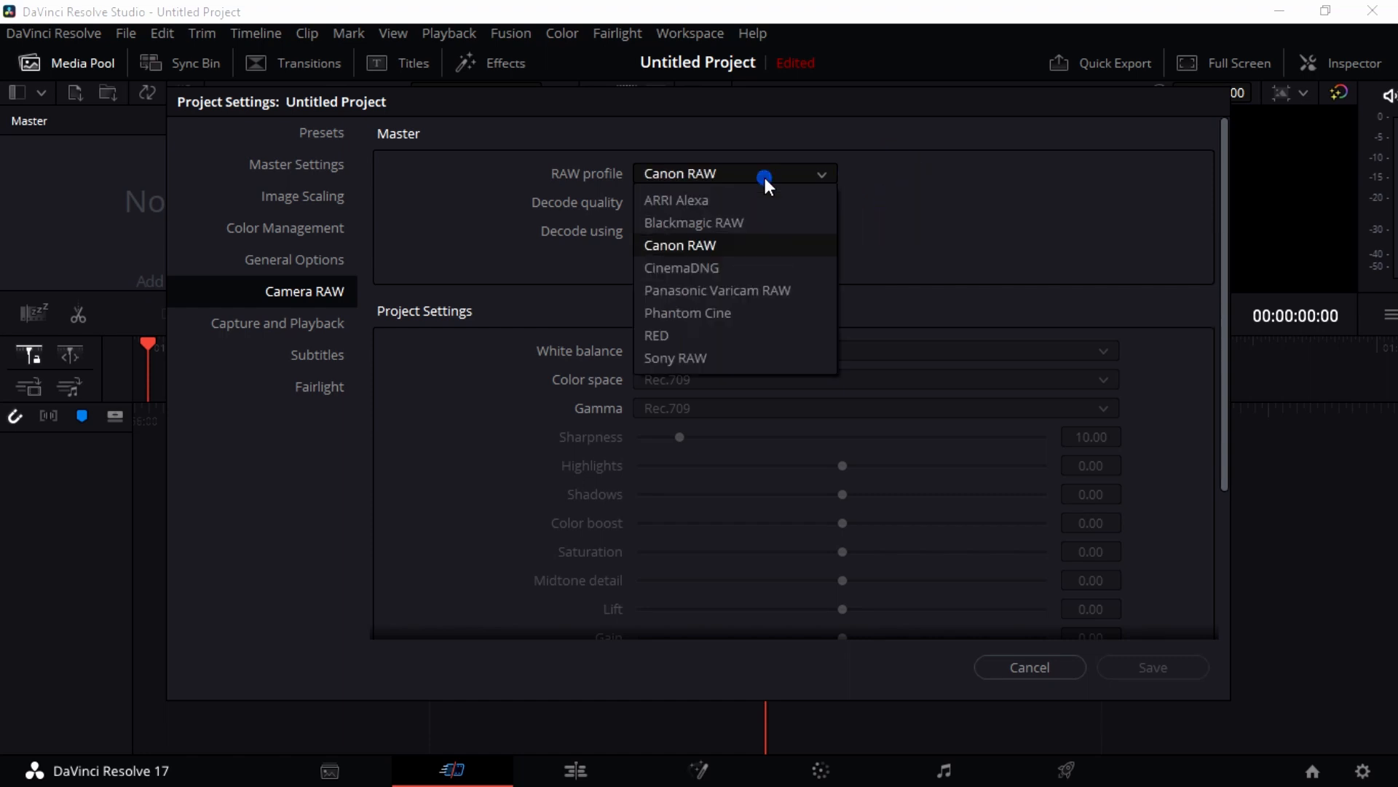
{"action": "left_click", "coordinate": [677, 199]}
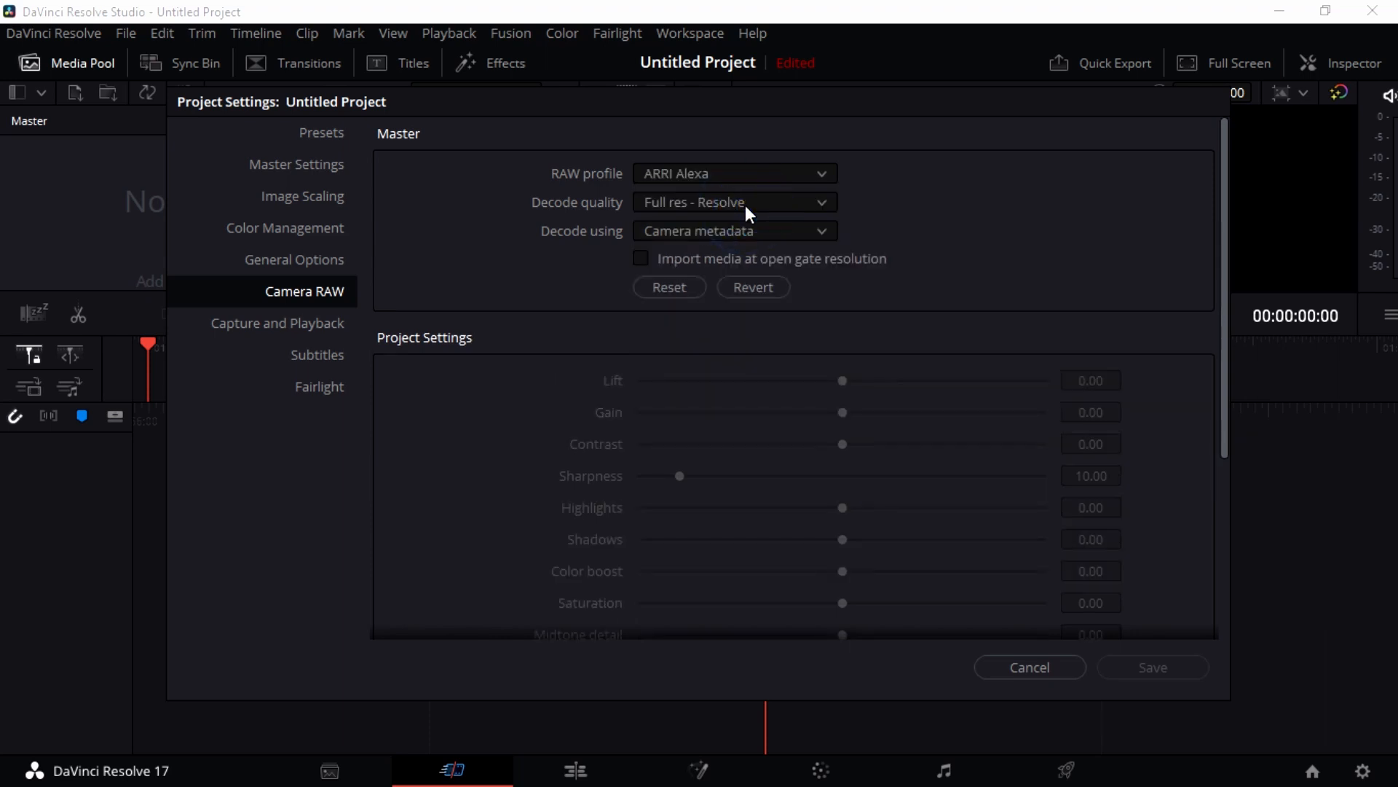
{"action": "mouse_move", "coordinate": [709, 174]}
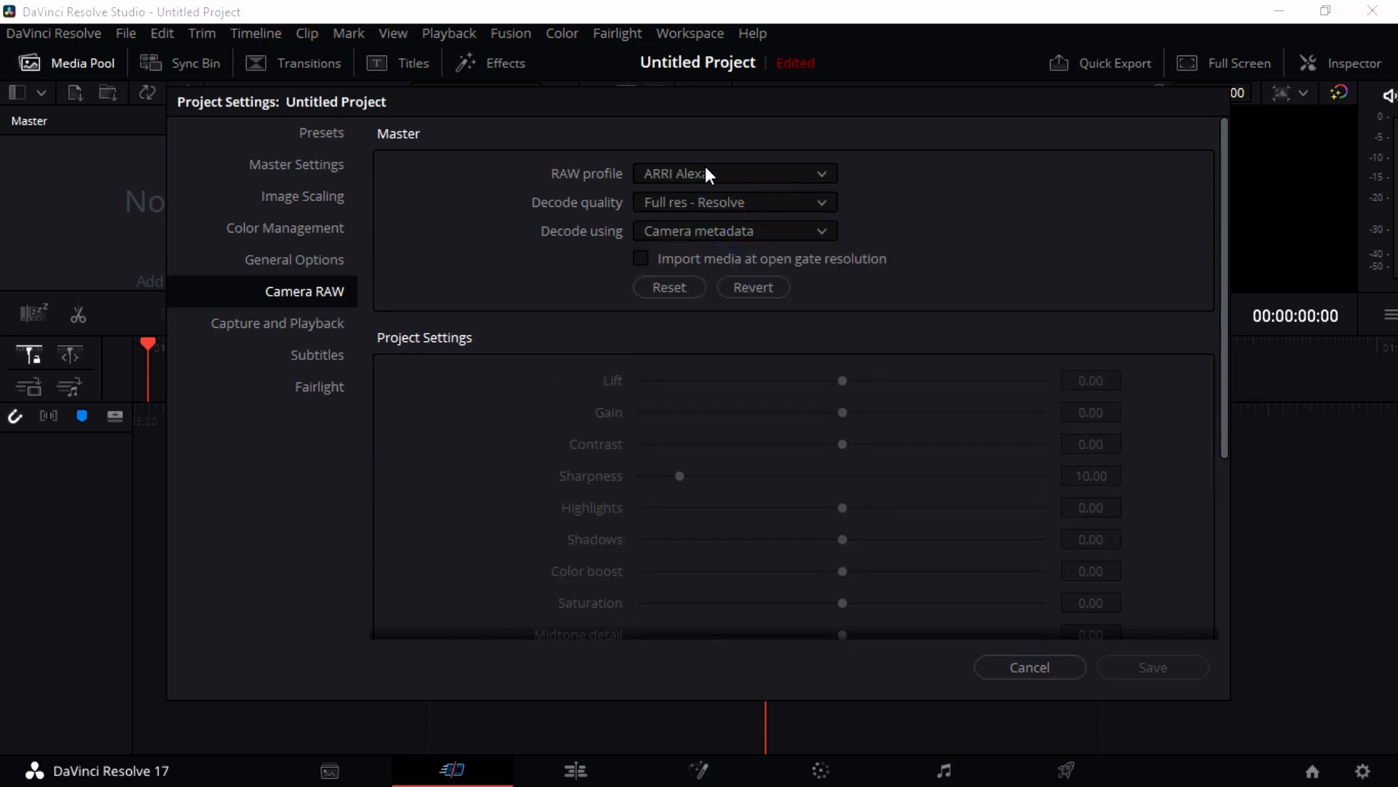
{"action": "mouse_move", "coordinate": [739, 188]}
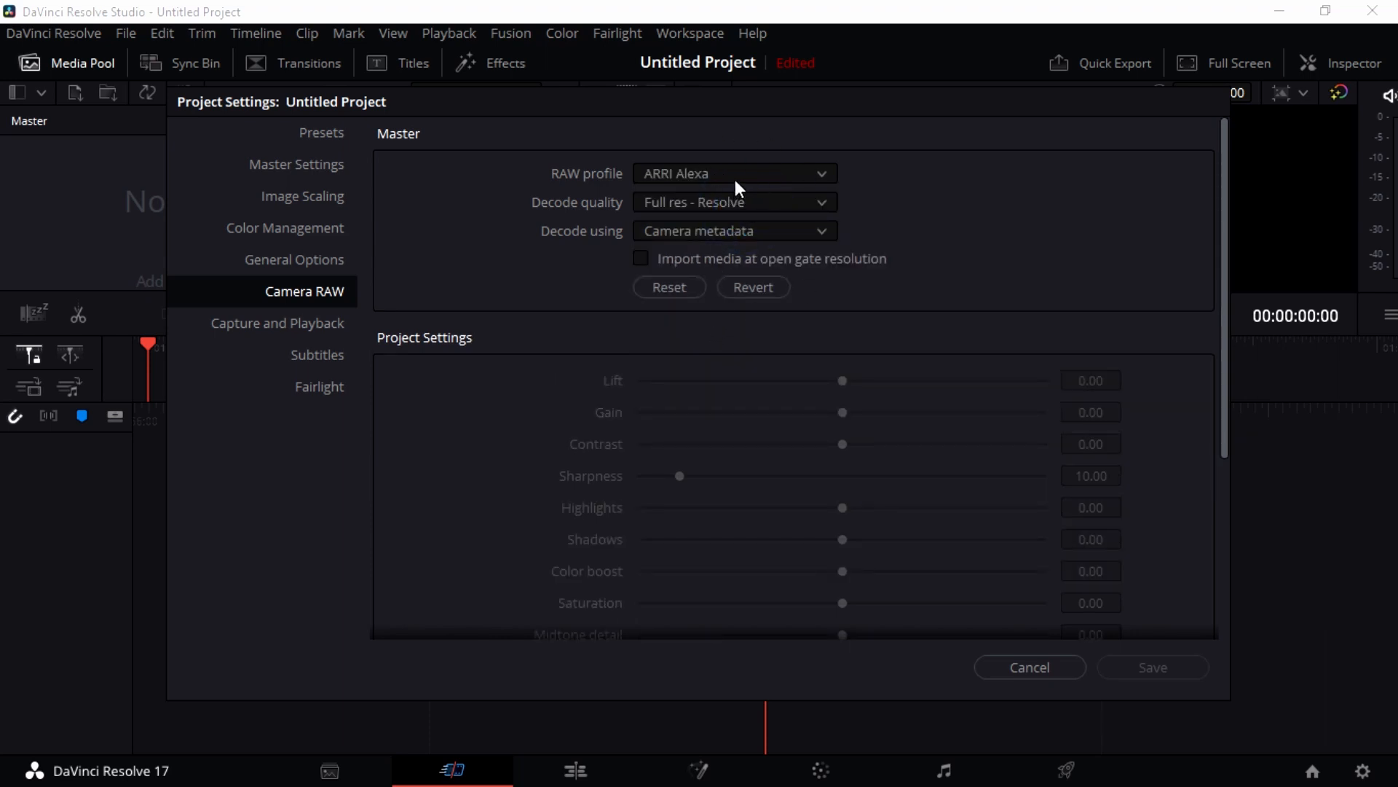
{"action": "left_click", "coordinate": [733, 173]}
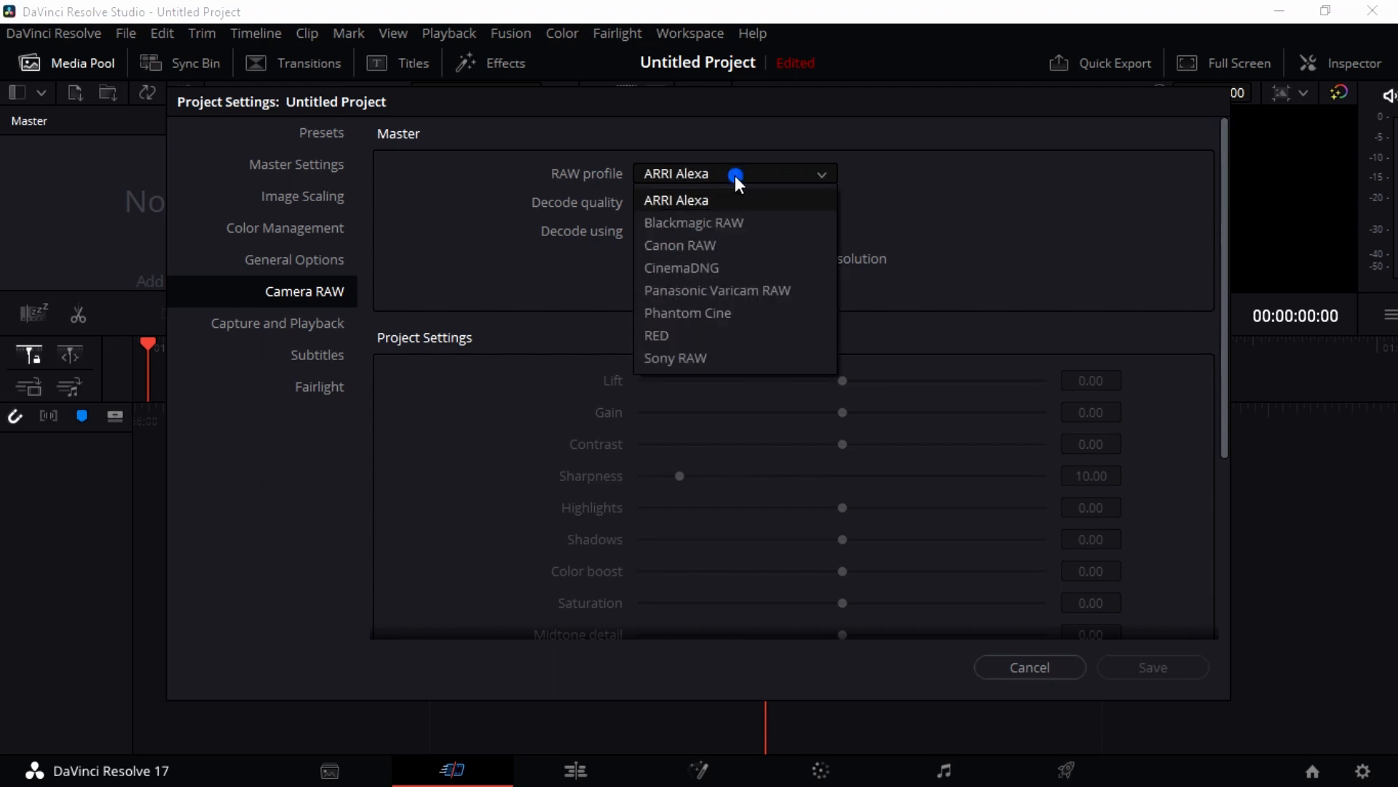
{"action": "left_click", "coordinate": [676, 200]}
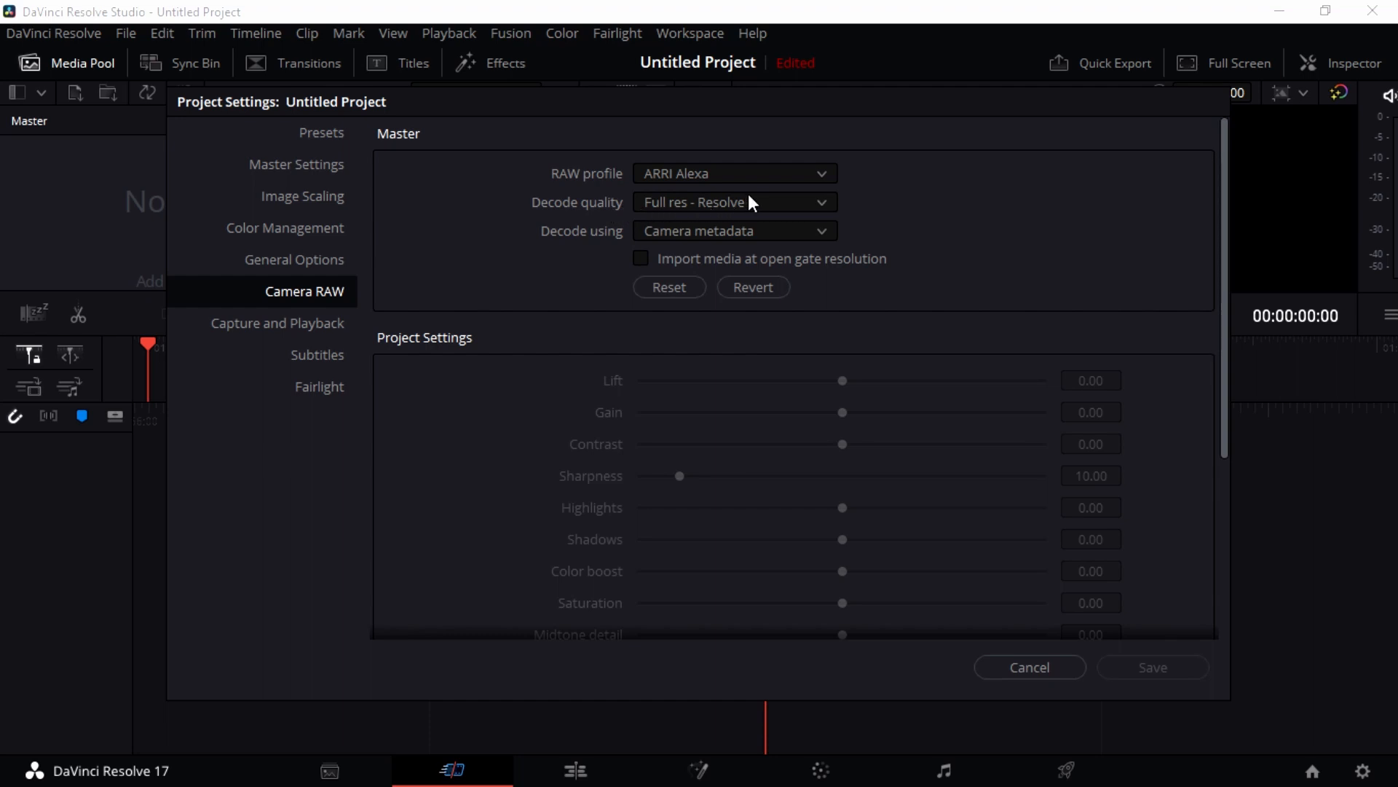
{"action": "mouse_move", "coordinate": [760, 197]}
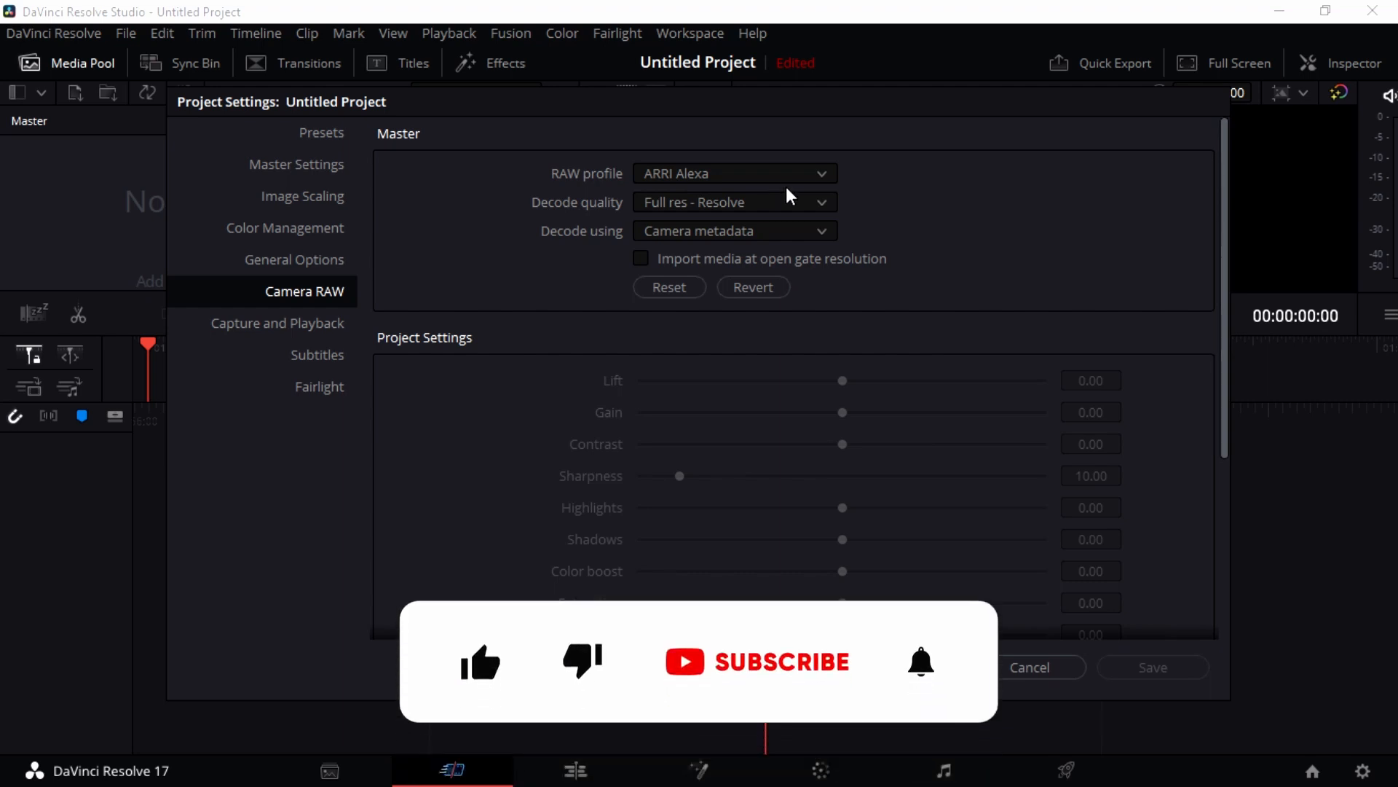
{"action": "left_click", "coordinate": [731, 202]}
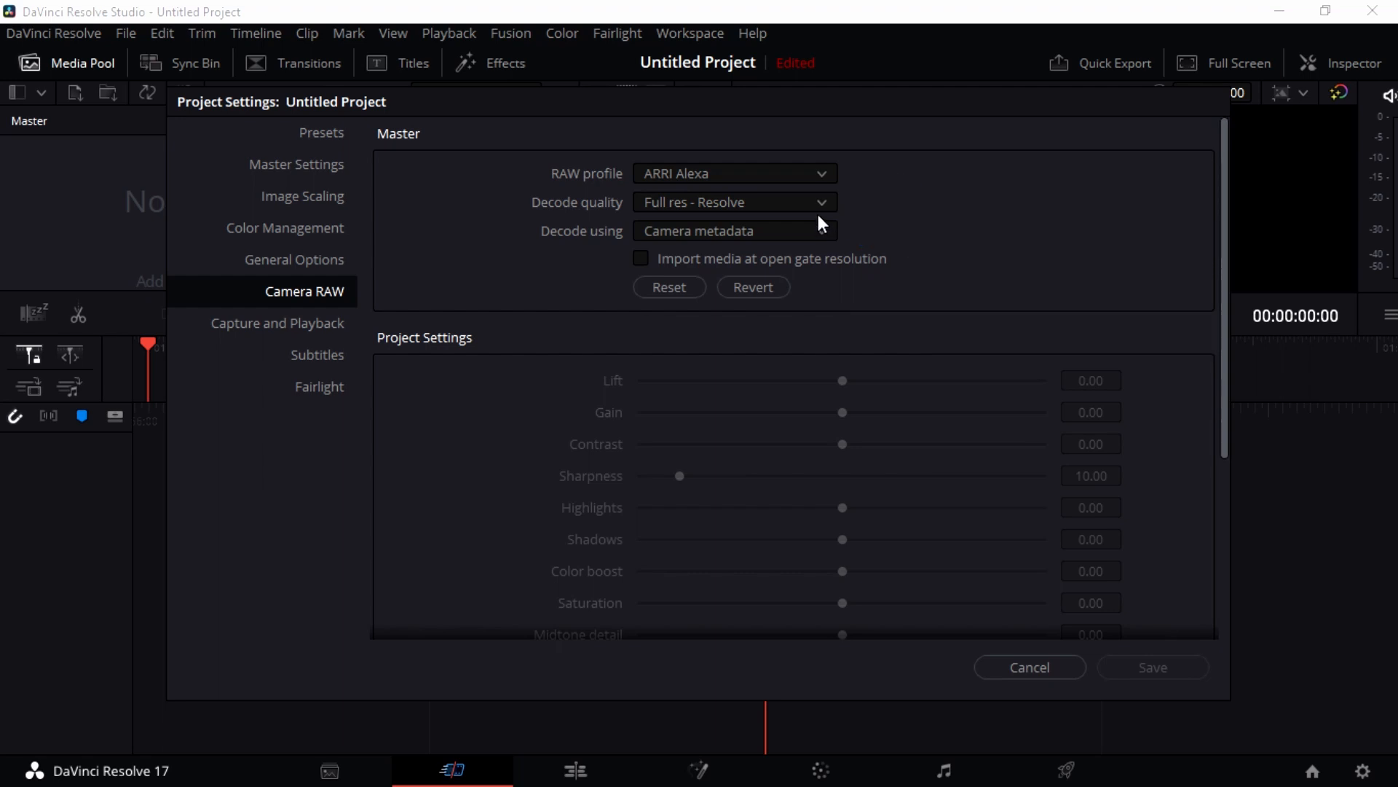
{"action": "mouse_move", "coordinate": [816, 222]}
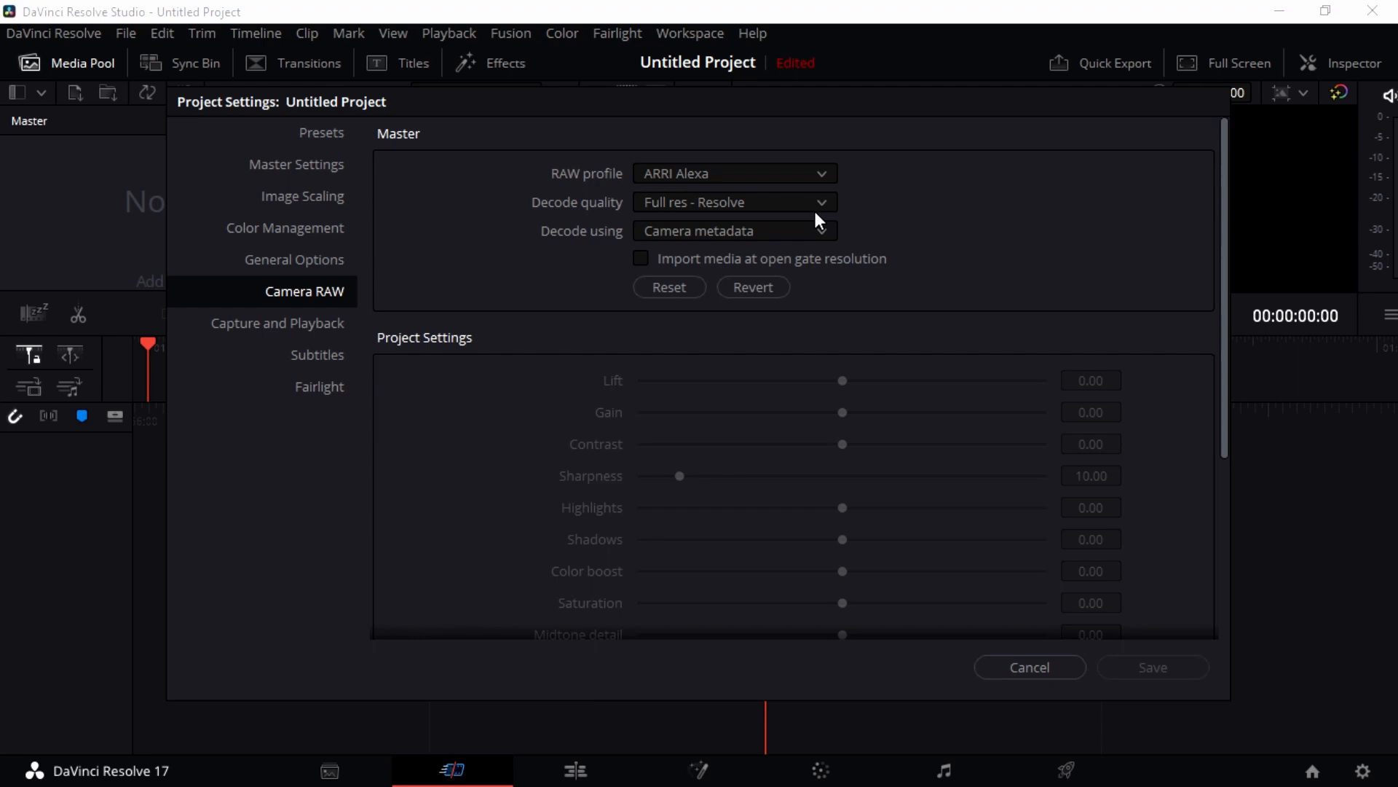
Step: Set Decode quality to Full res - Resolve
{"action": "left_click", "coordinate": [822, 201]}
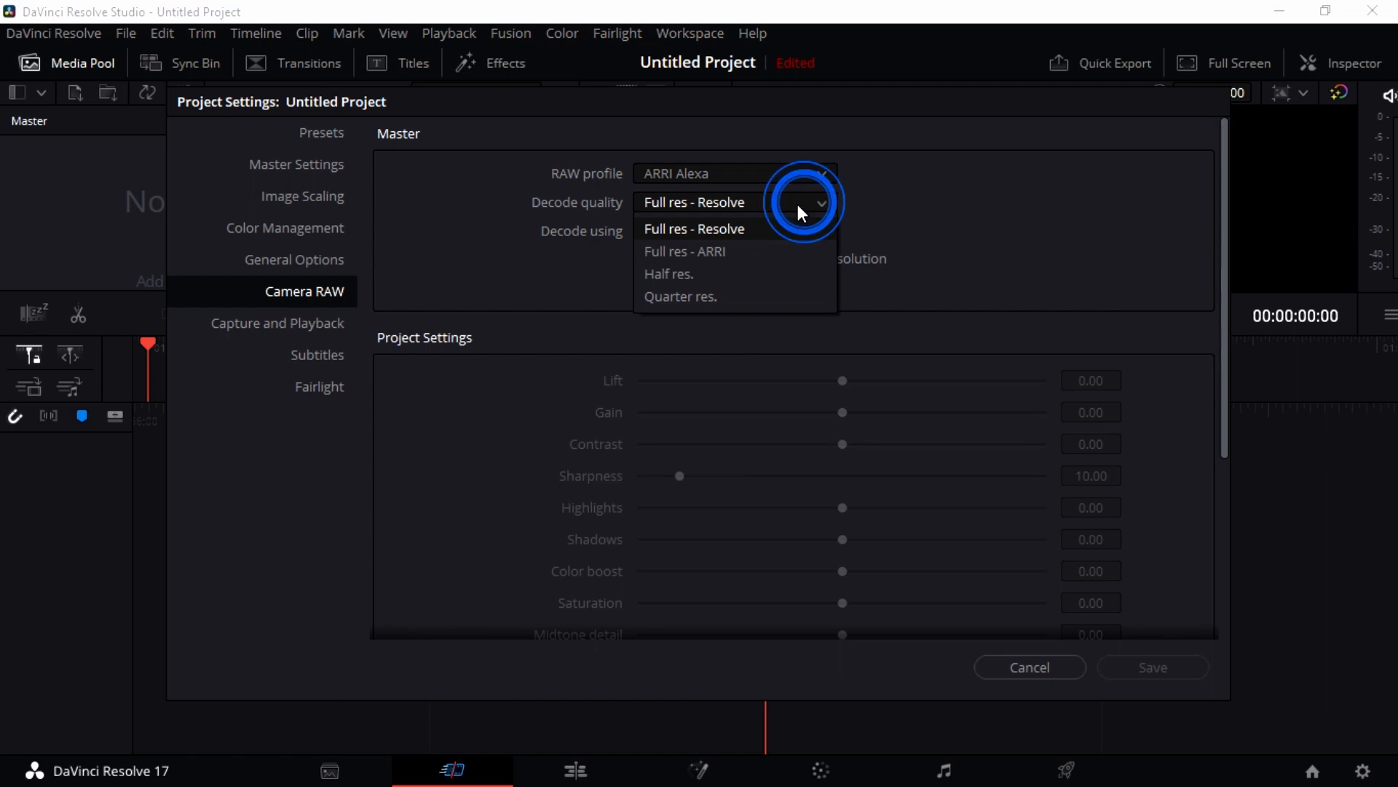
{"action": "left_click", "coordinate": [694, 228]}
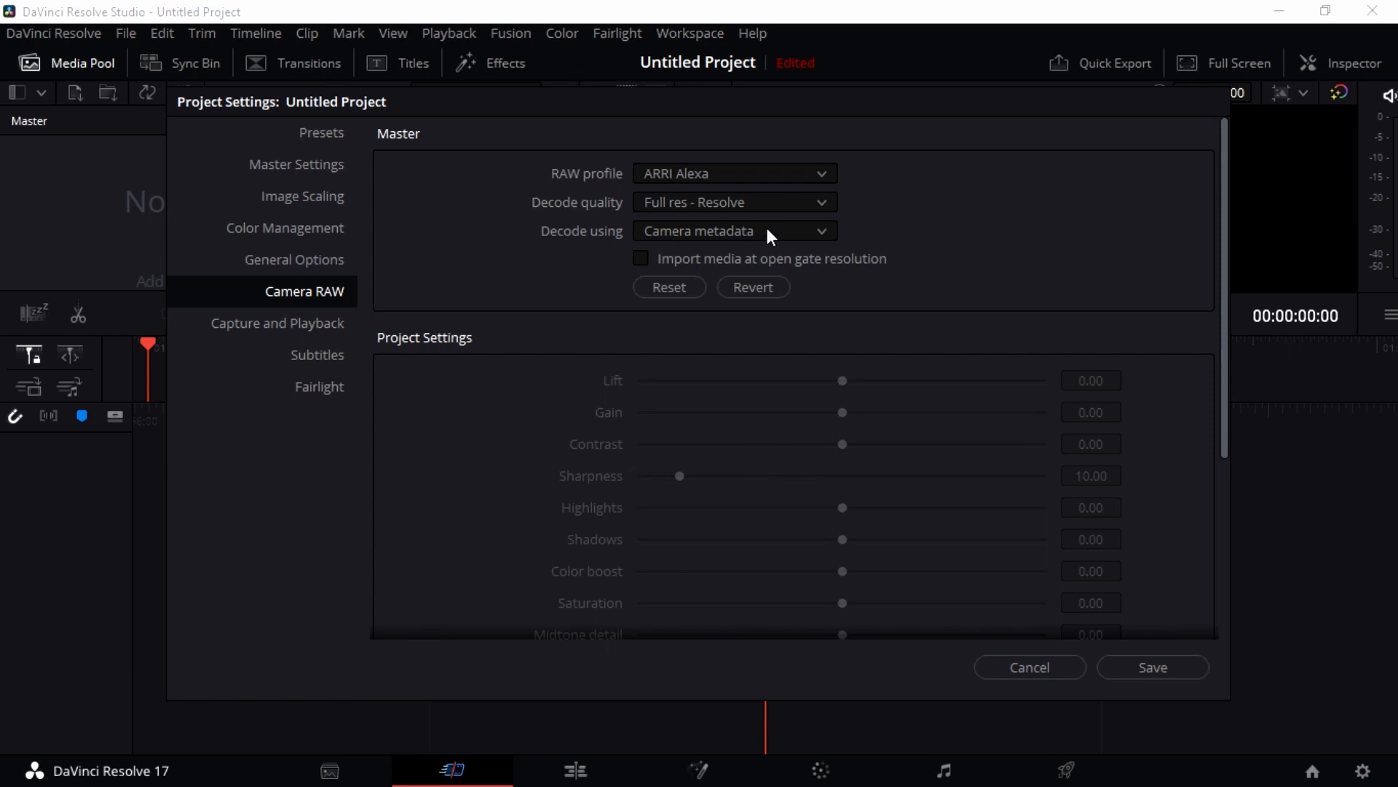
{"action": "mouse_move", "coordinate": [756, 241]}
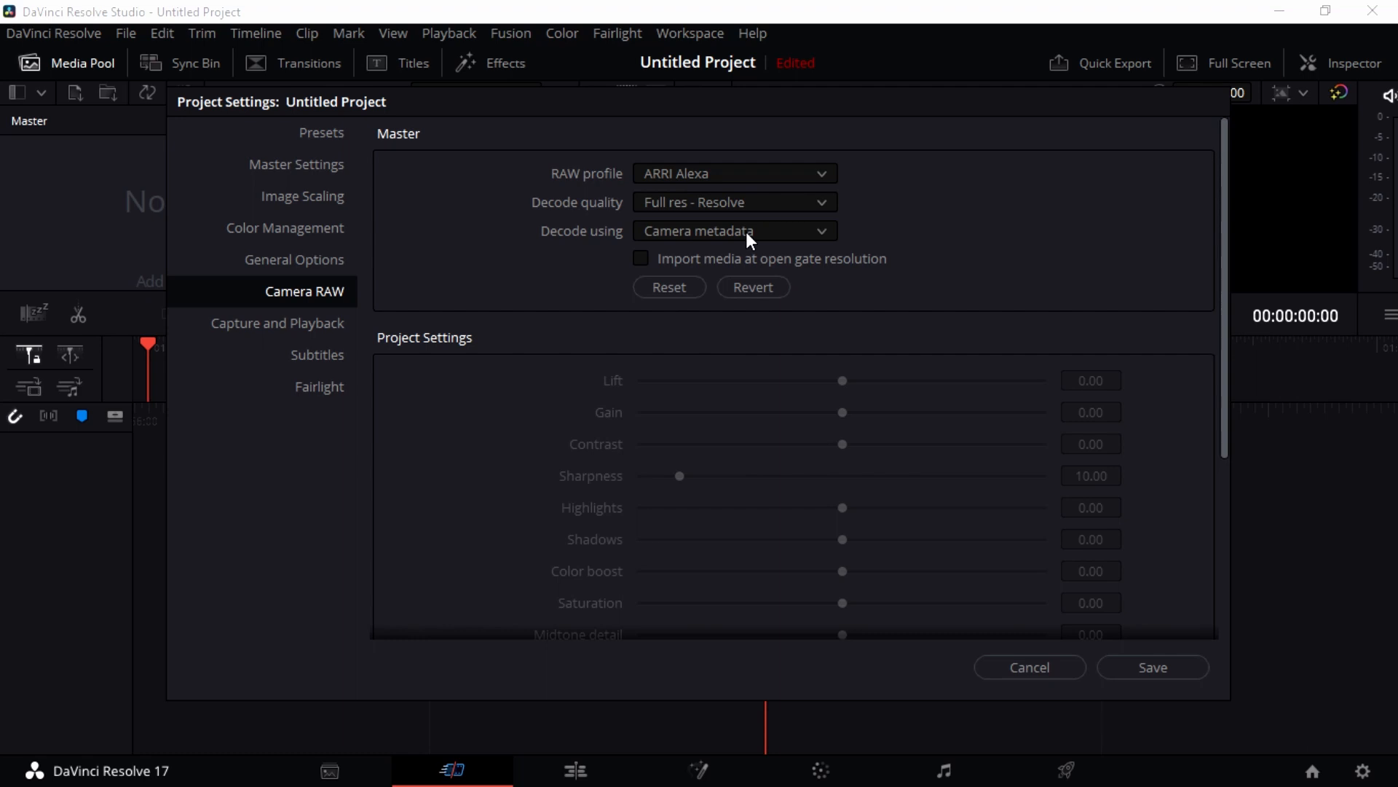
{"action": "mouse_move", "coordinate": [775, 246]}
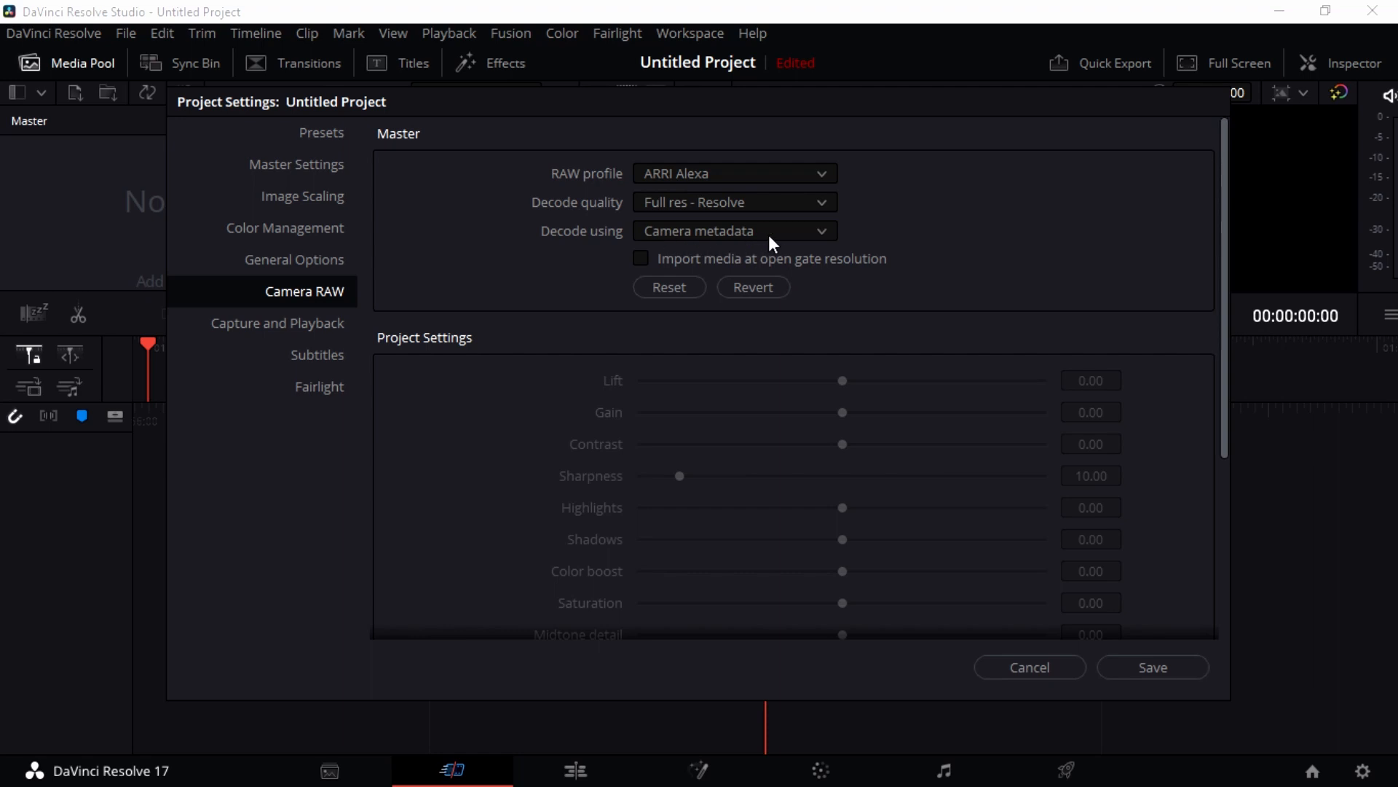
Step: Keep Decode using on Camera metadata and save the project settings
{"action": "left_click", "coordinate": [733, 230]}
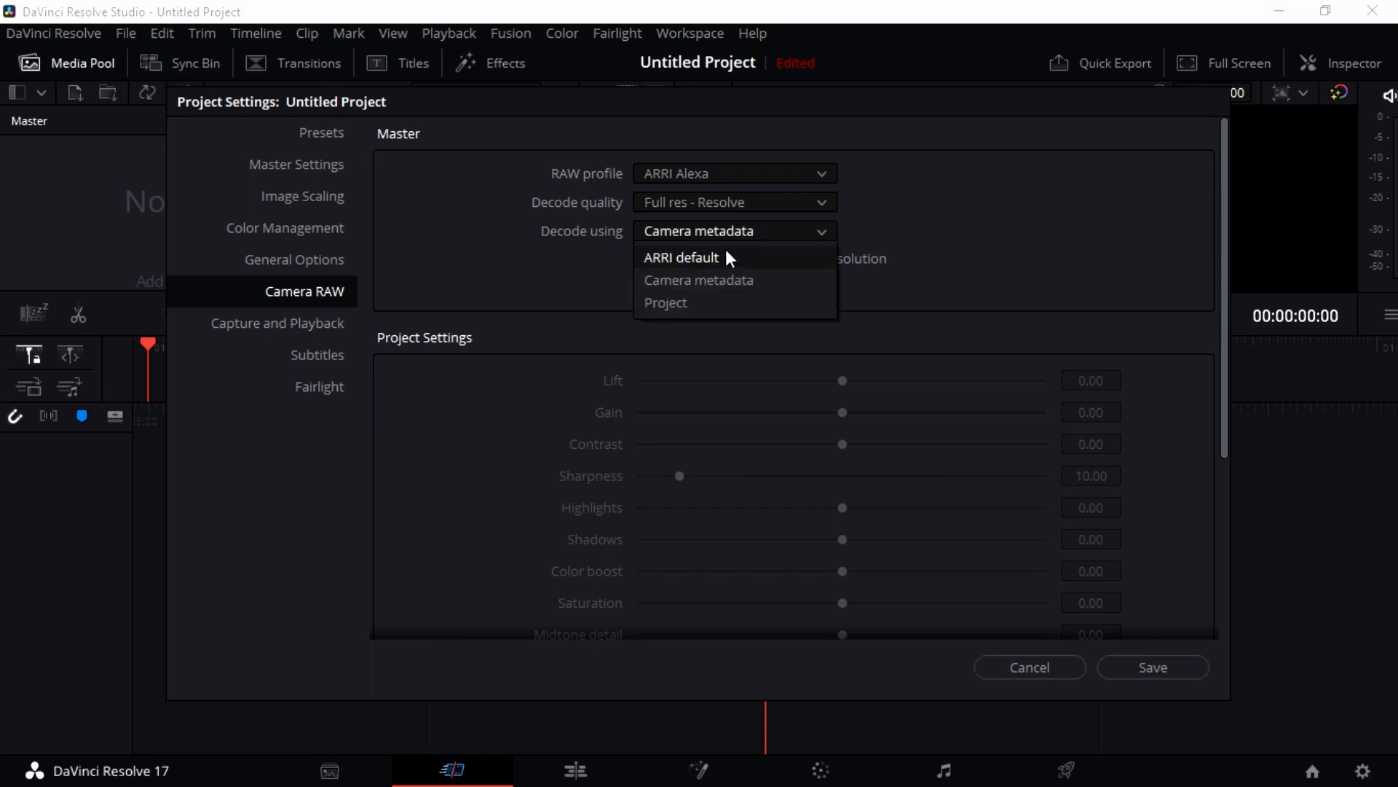
{"action": "mouse_move", "coordinate": [743, 284]}
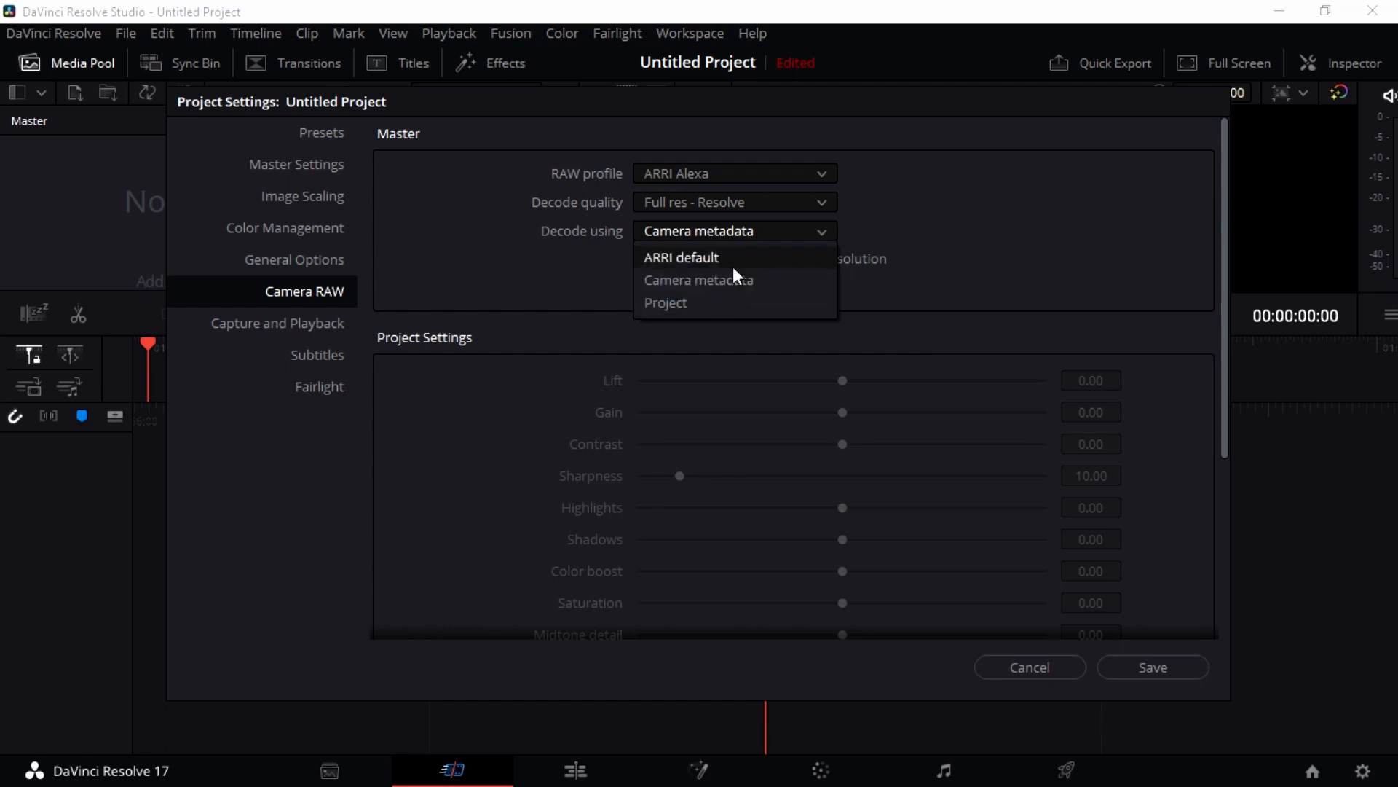
{"action": "left_click", "coordinate": [699, 279]}
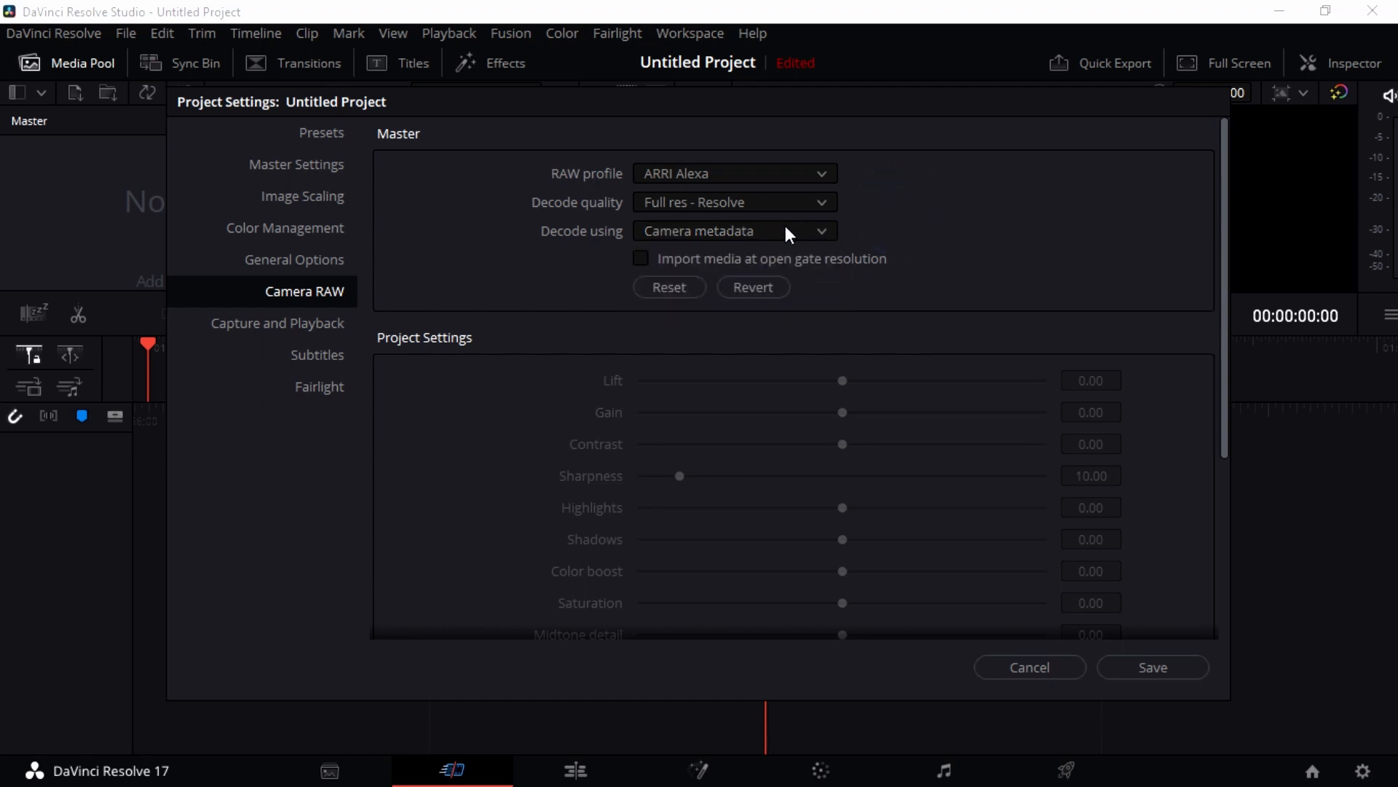
{"action": "mouse_move", "coordinate": [696, 265]}
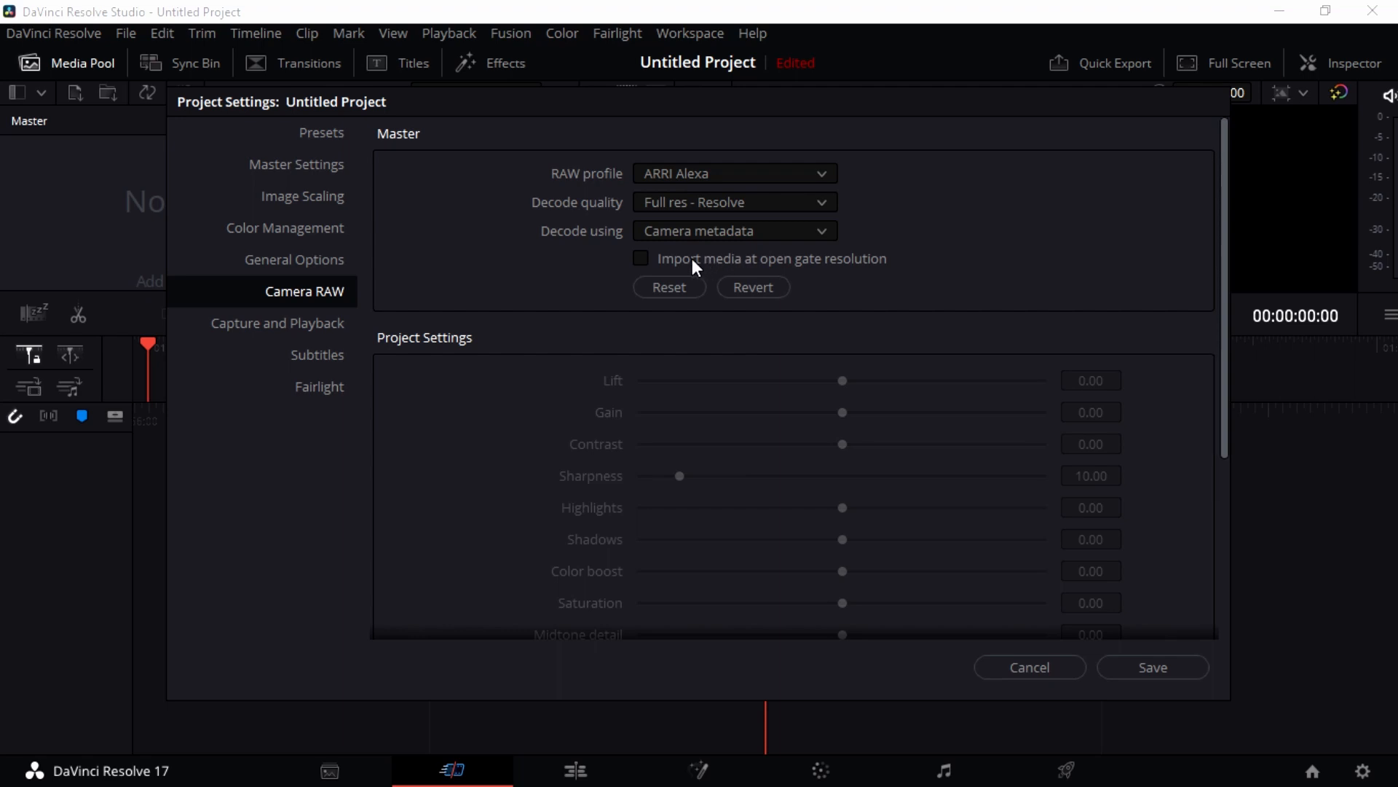
{"action": "mouse_move", "coordinate": [709, 248]}
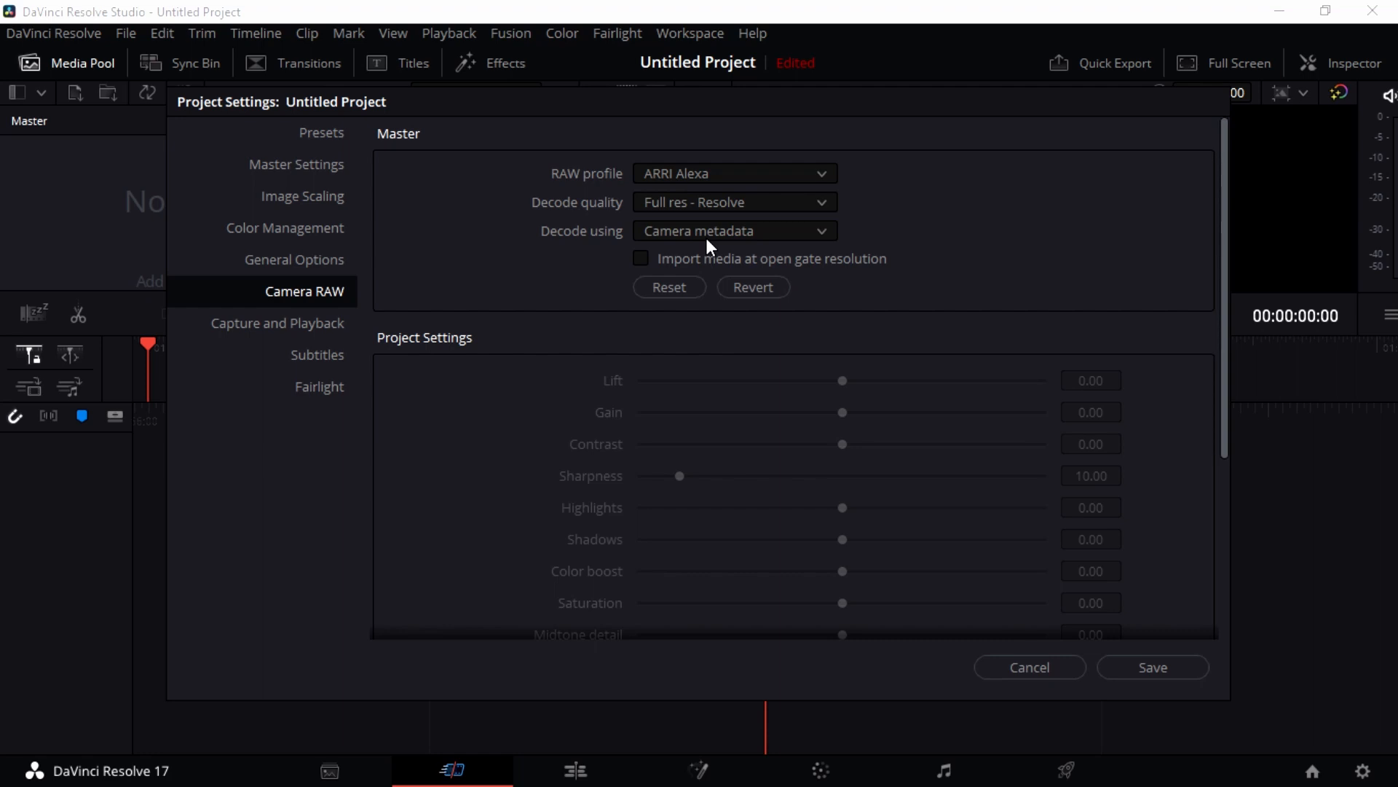
{"action": "mouse_move", "coordinate": [648, 267]}
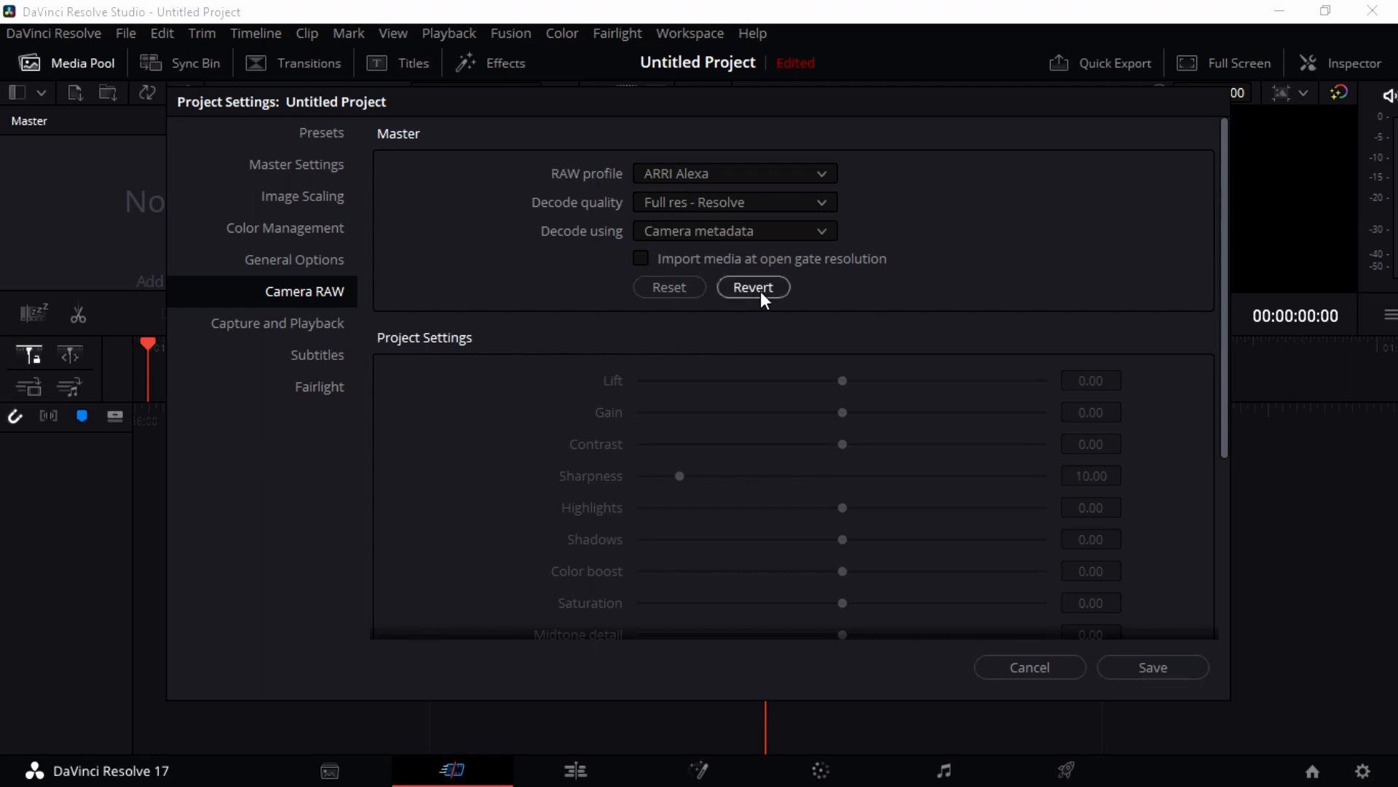
{"action": "mouse_move", "coordinate": [909, 298]}
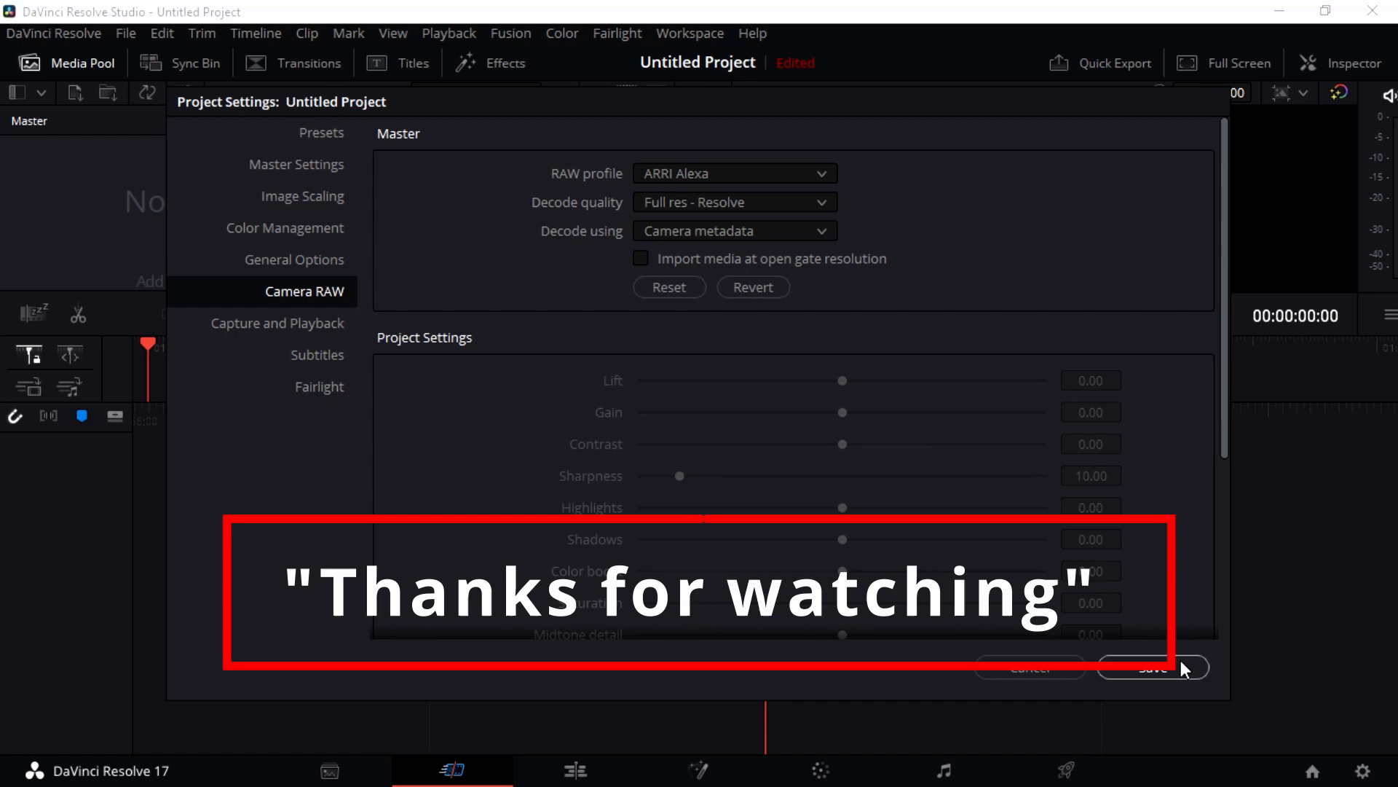
{"action": "left_click", "coordinate": [1151, 667]}
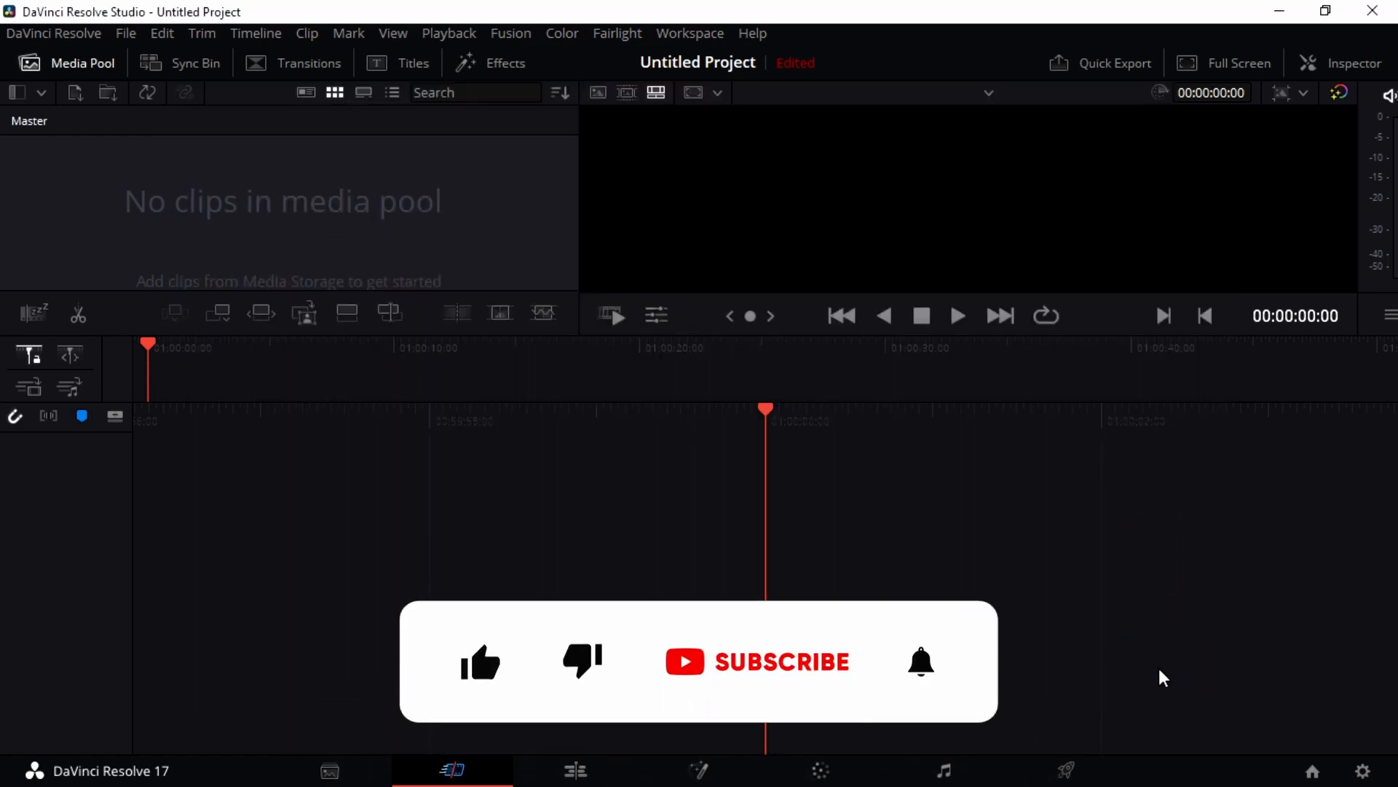